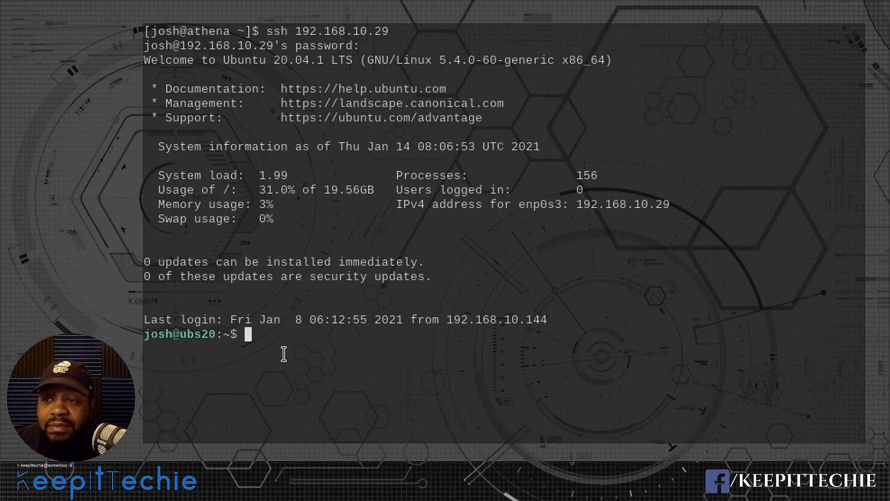
mouse_move(422, 283)
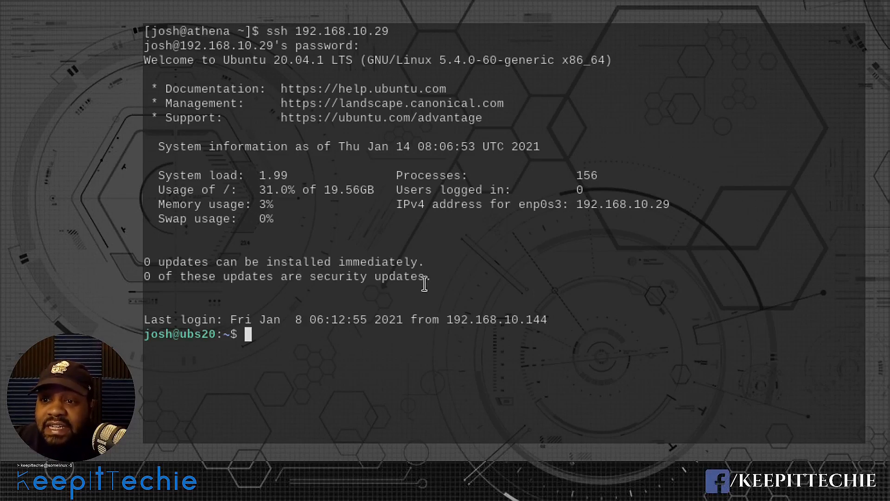
Step: Run sudo apt update && sudo apt upgrade -y with the sudo password; everything reports up to date
type("sudo ap")
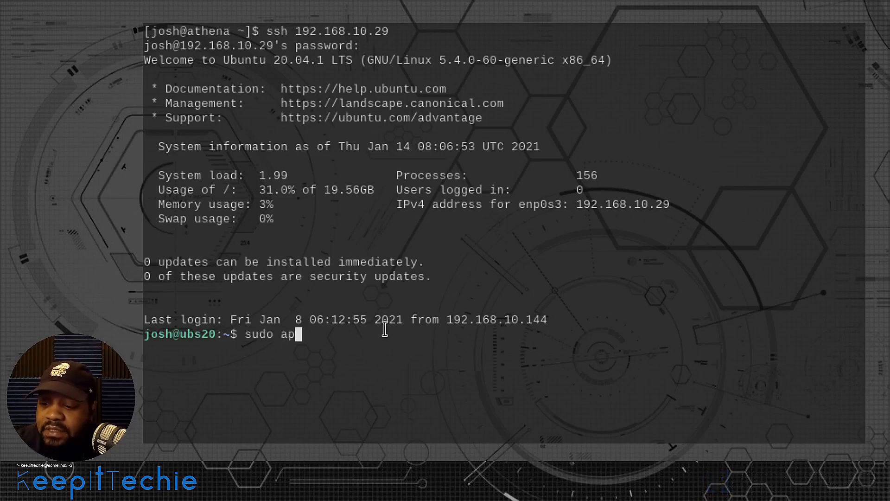
type("t update")
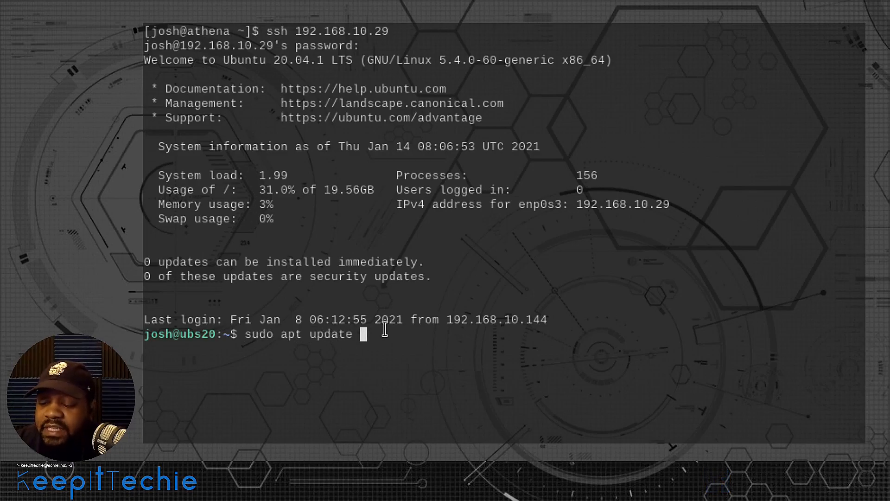
type("&&")
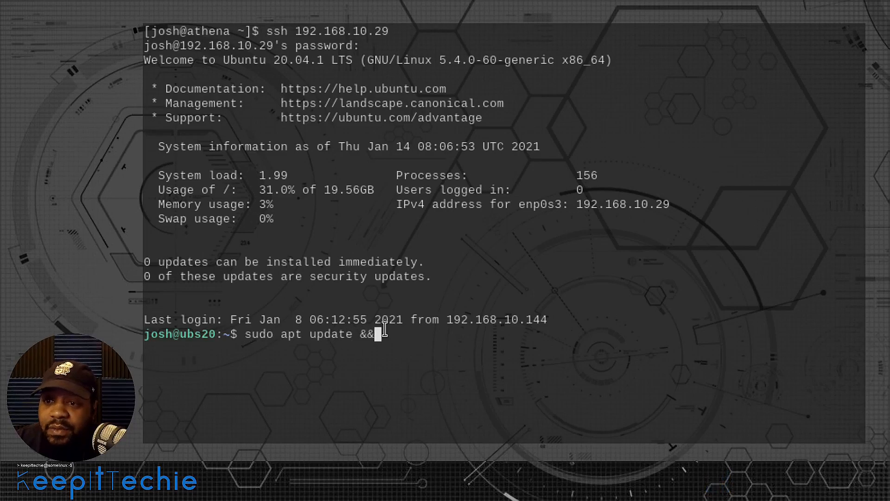
type("su")
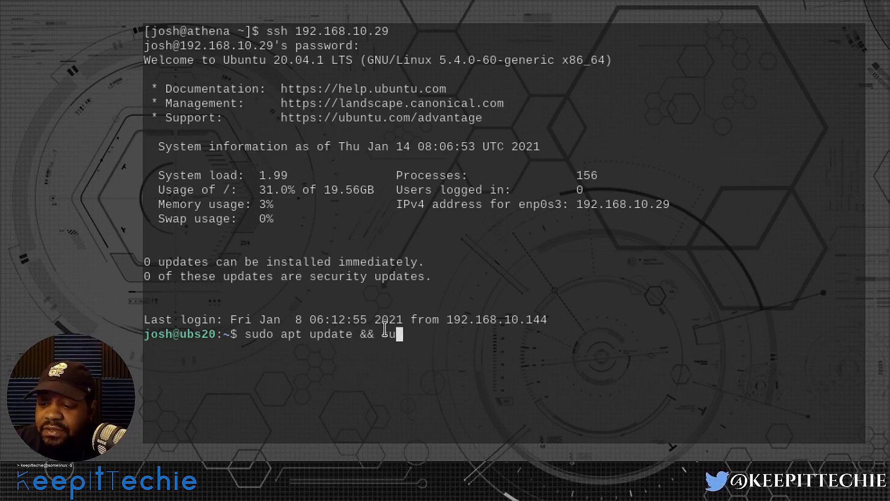
type("sudo apt up")
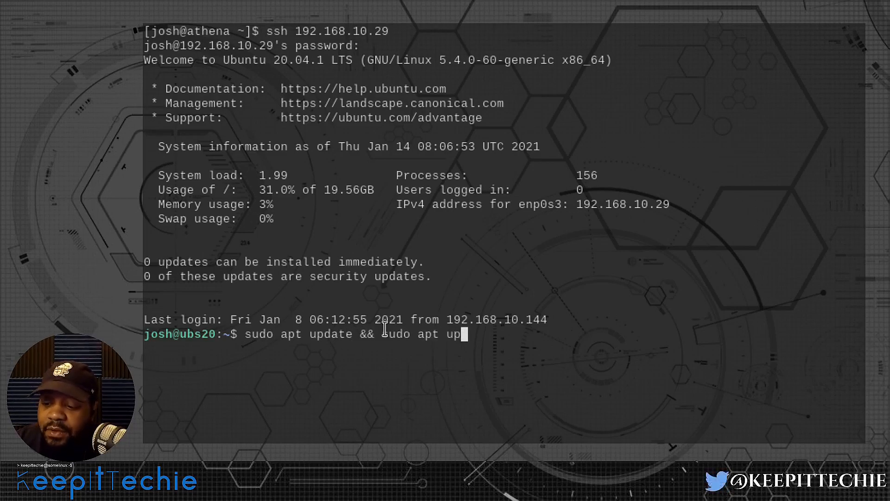
type("grade -")
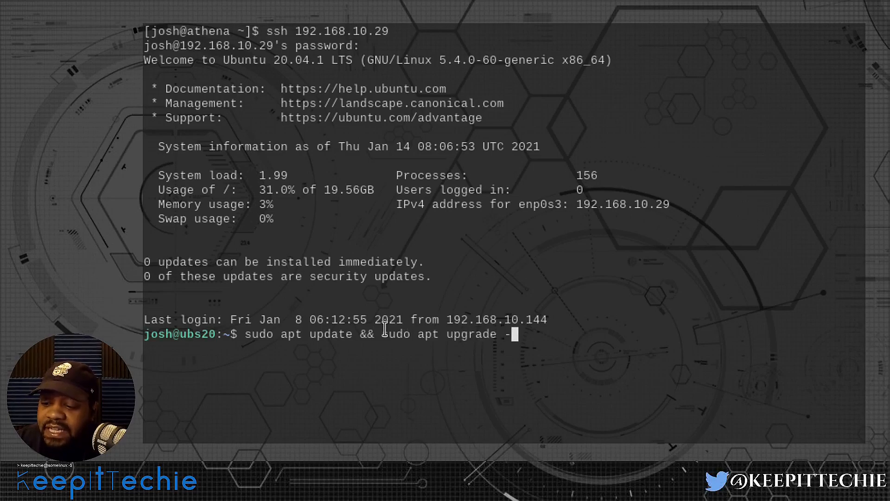
key("Return")
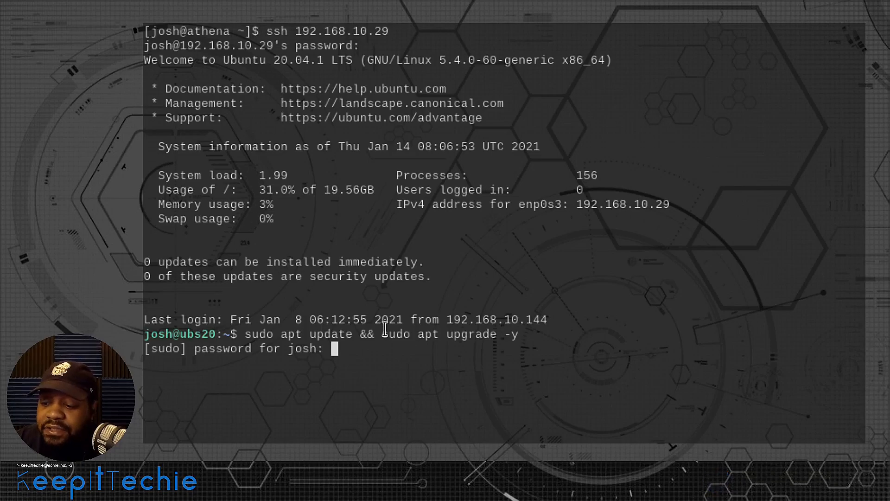
key("Return")
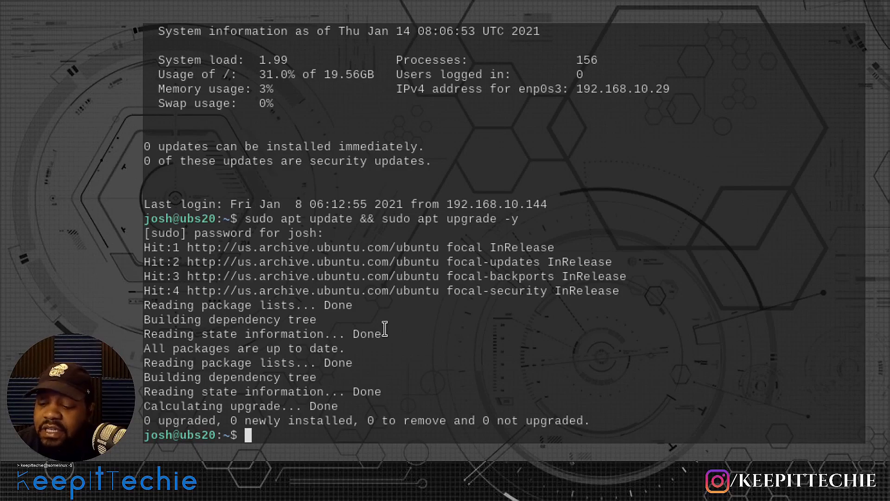
Step: Install ipcalc 0.41-5 with sudo apt install ipcalc
type("sudo ap")
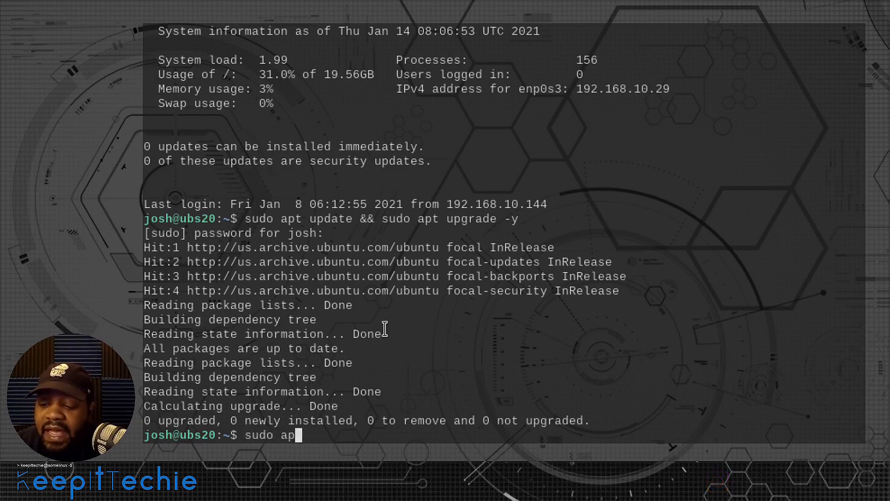
type("t install")
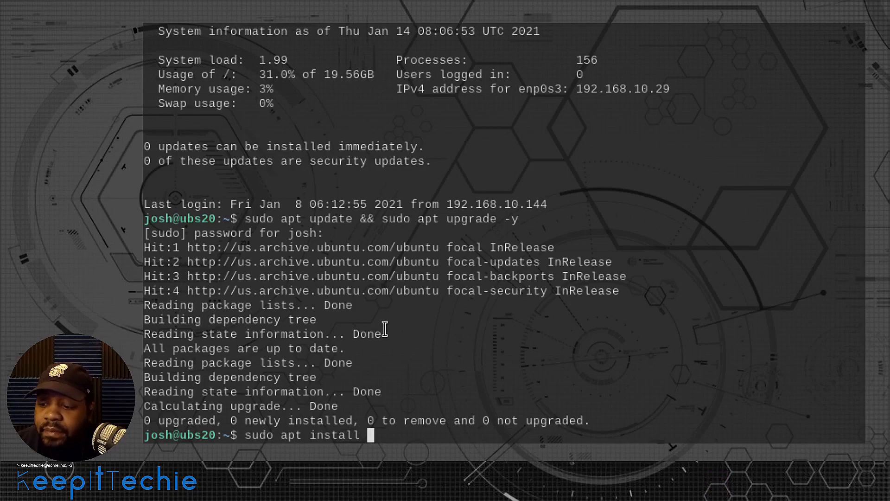
type("ipcalcl")
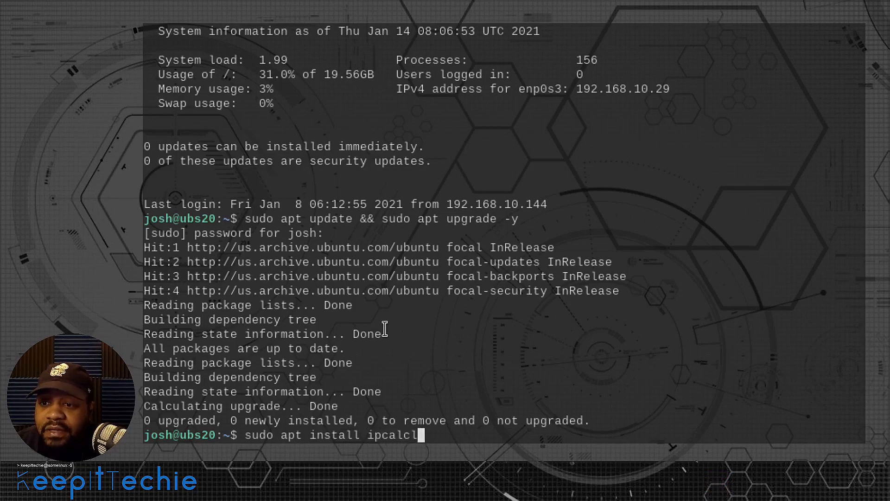
key("Return")
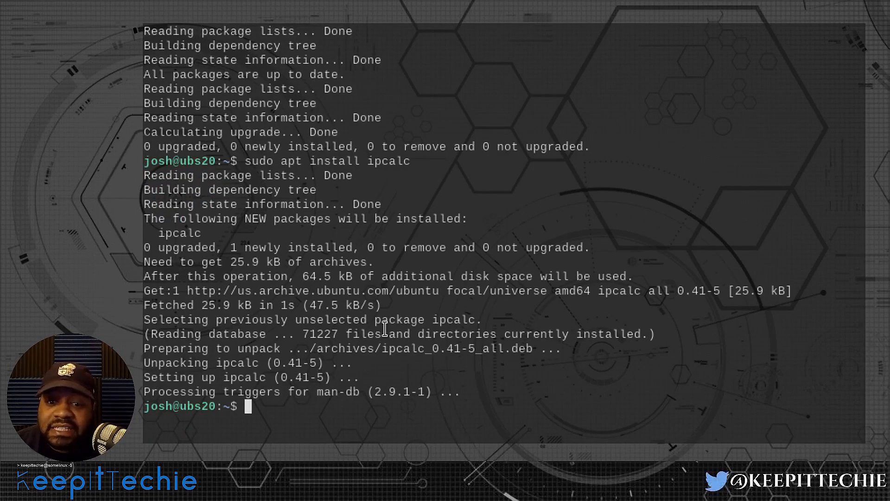
Step: Show the ipcalc manual page (man ipcalc) with its synopsis, description and options
type("m")
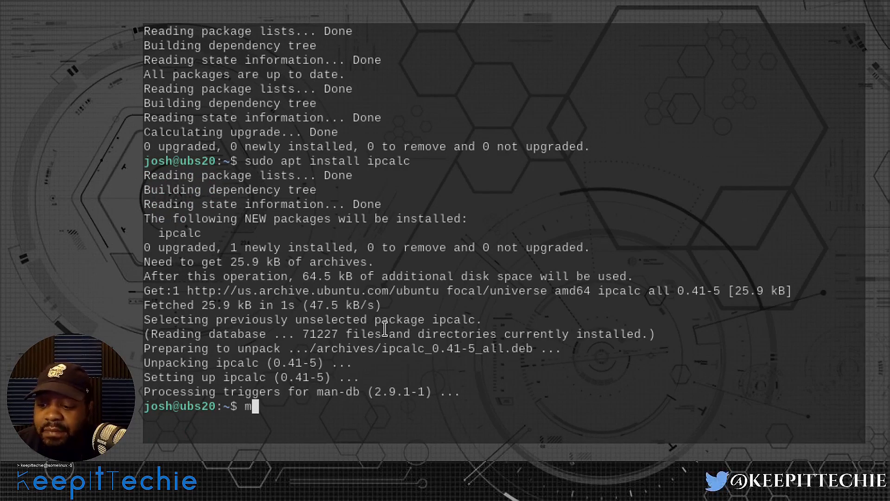
type("an ip")
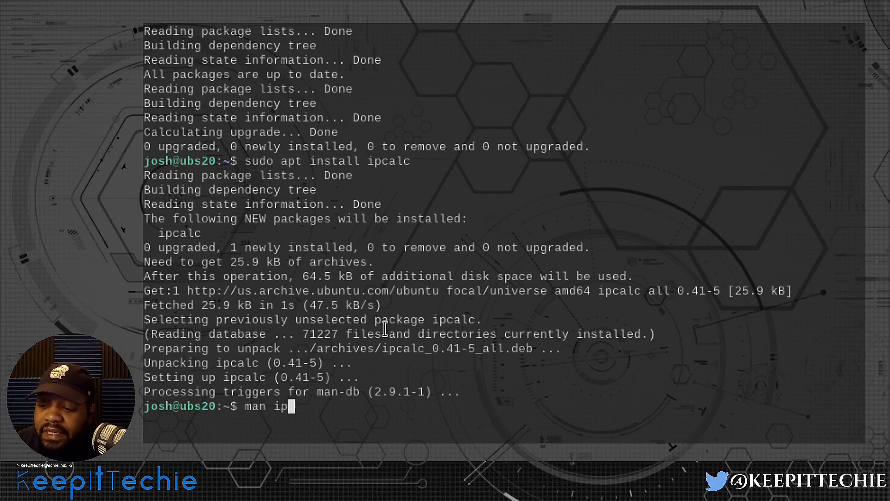
key("Return")
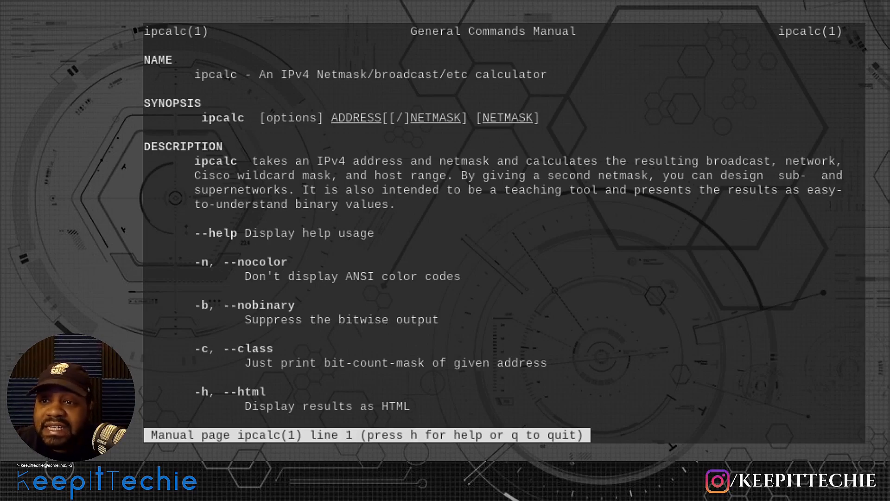
mouse_move(326, 96)
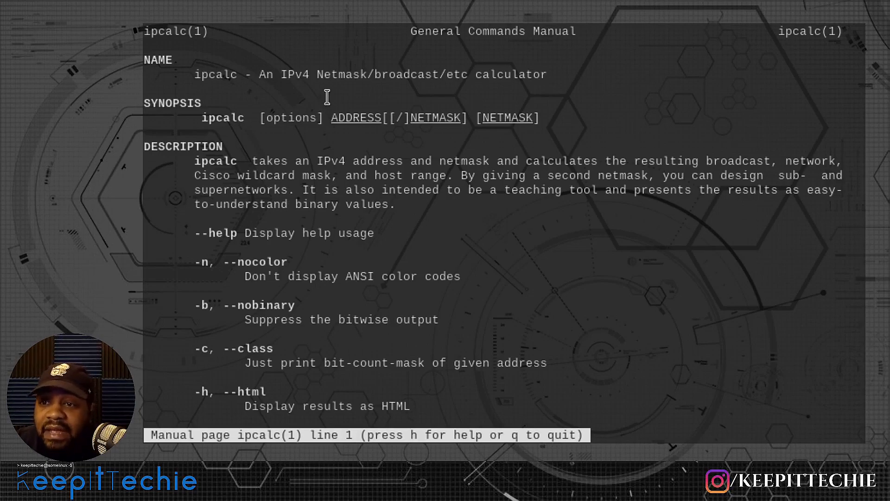
mouse_move(367, 85)
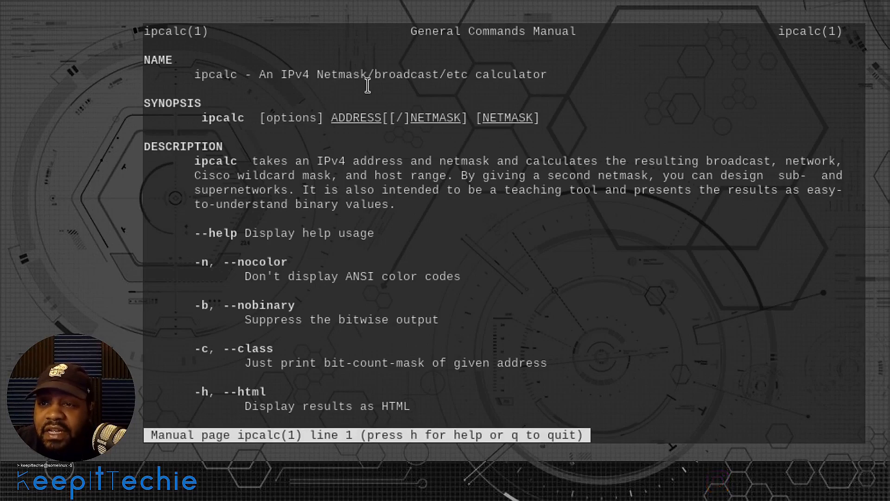
mouse_move(373, 74)
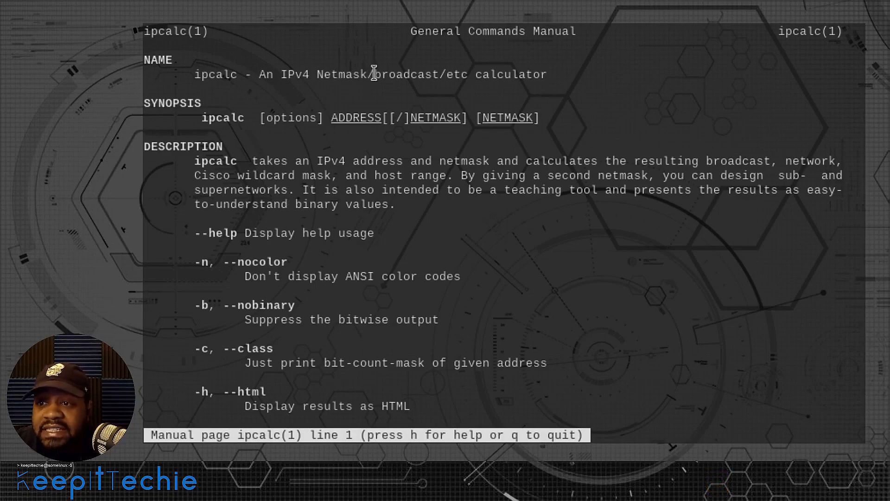
mouse_move(516, 86)
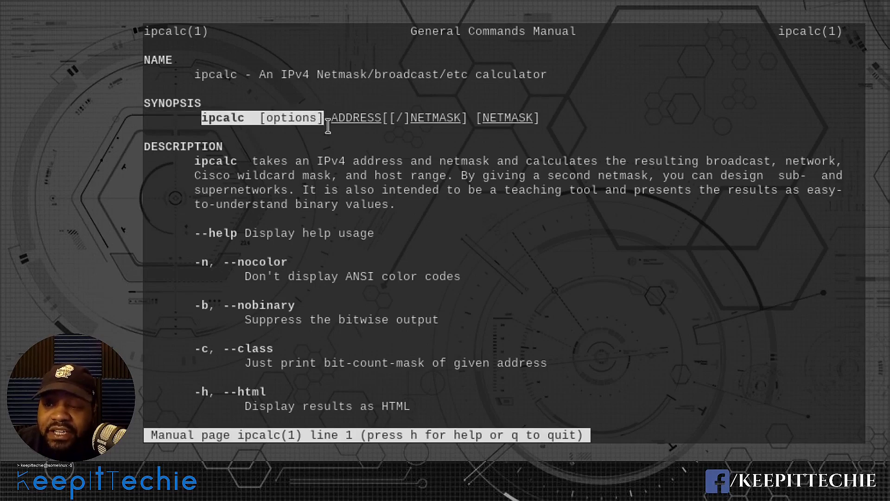
mouse_move(365, 137)
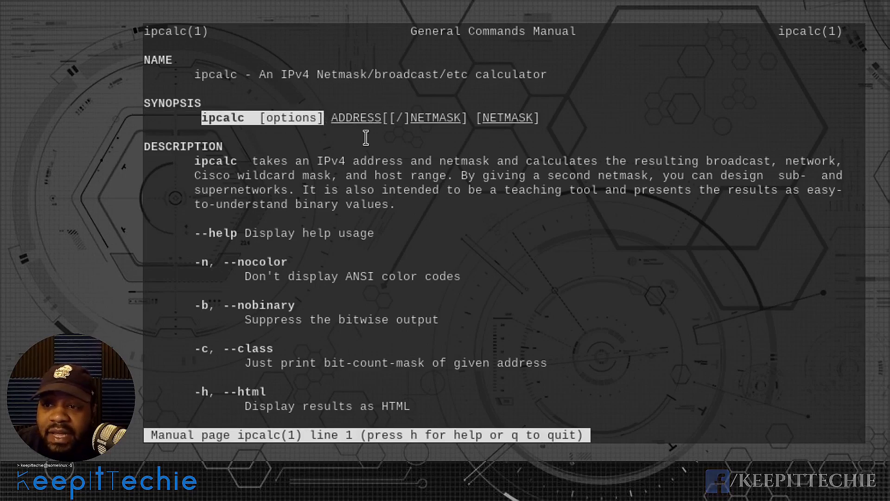
scroll("down", 3)
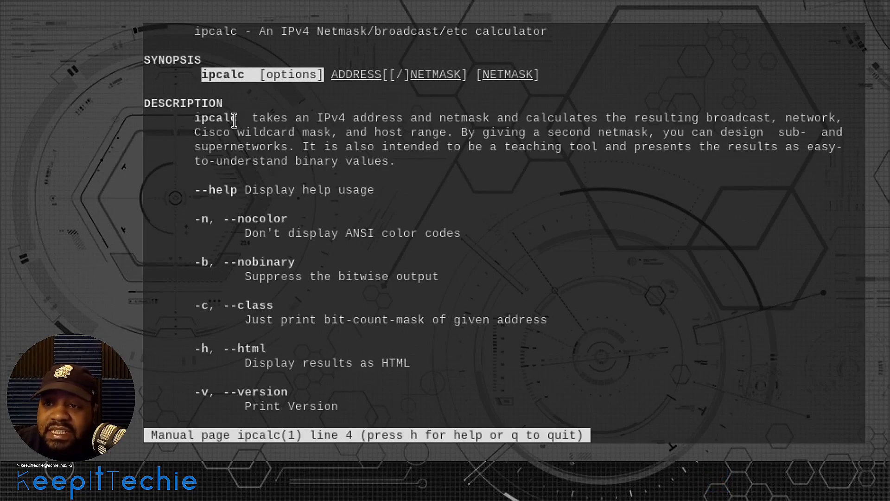
mouse_move(363, 113)
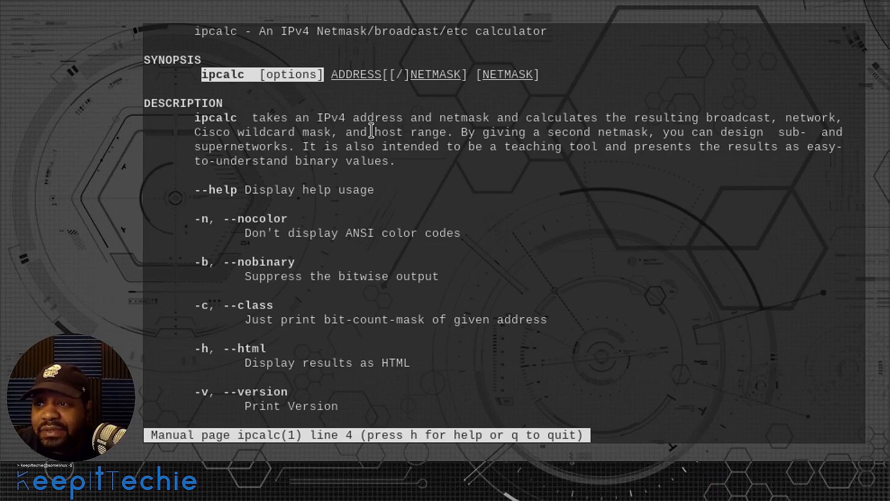
mouse_move(449, 295)
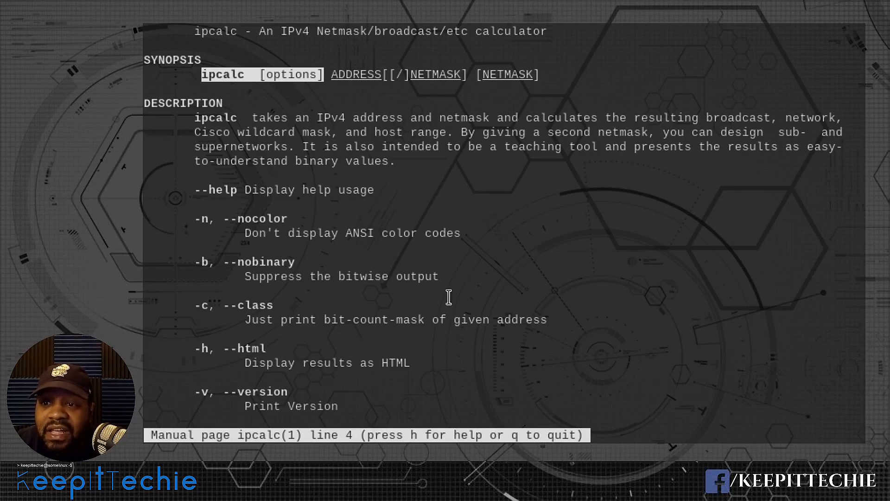
Step: Read the manual down to the EXAMPLES section and end, then quit with q
scroll("down", 3)
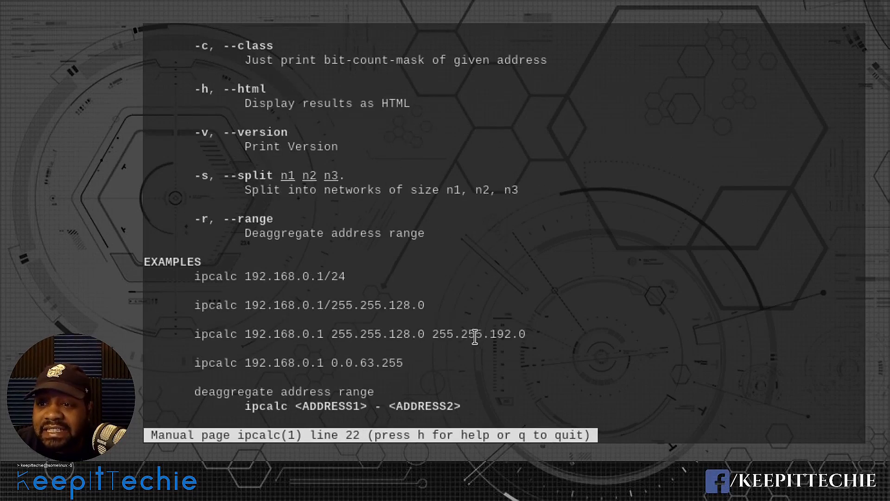
scroll("up", 3)
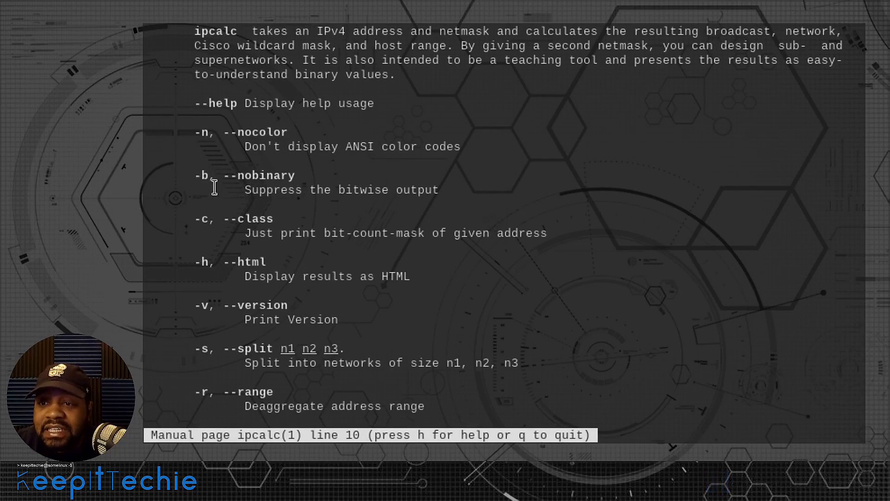
scroll("down", 3)
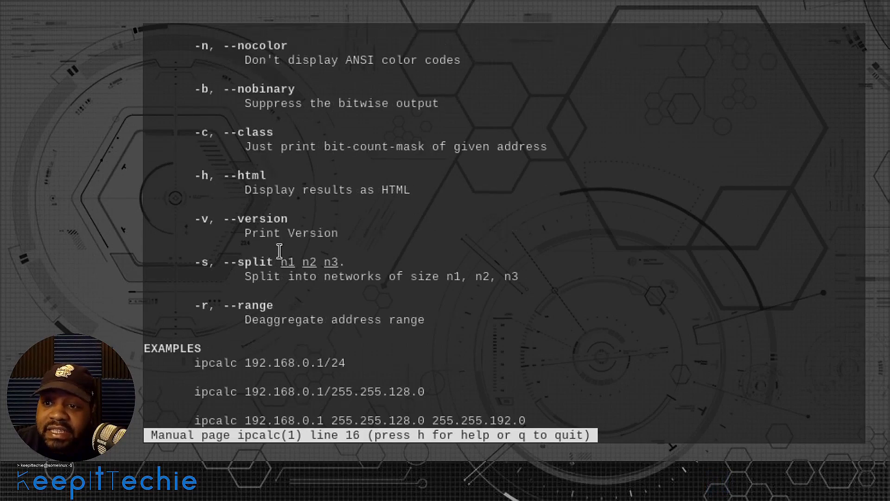
scroll("down", 3)
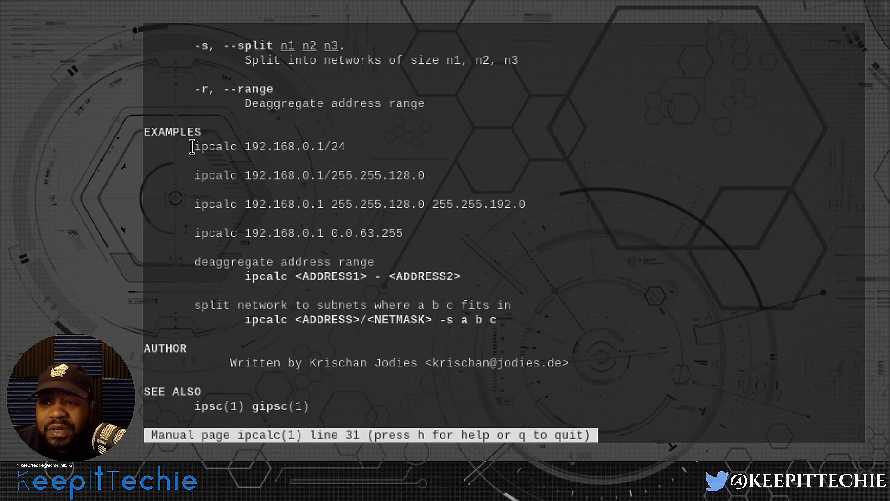
mouse_move(336, 290)
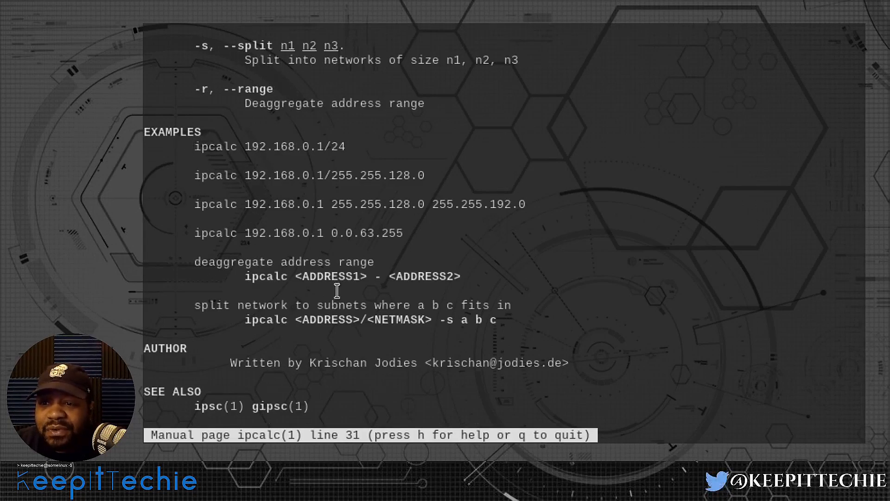
scroll("down", 3)
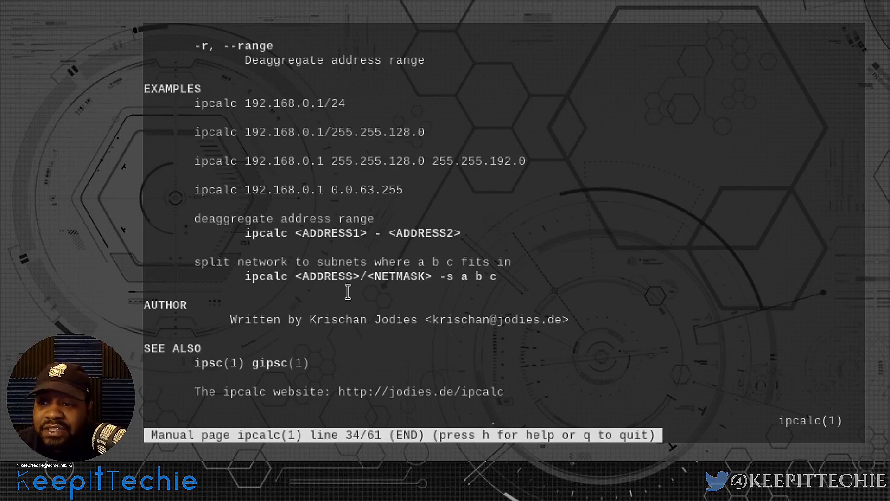
key("q")
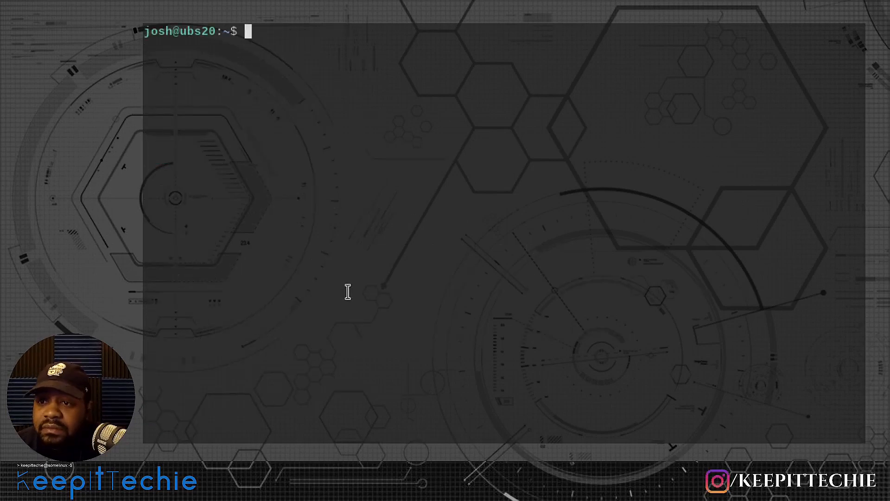
Step: Run ipcalc 192.168.1.0 to report the /24 Class C private network with 254 hosts
type("ip")
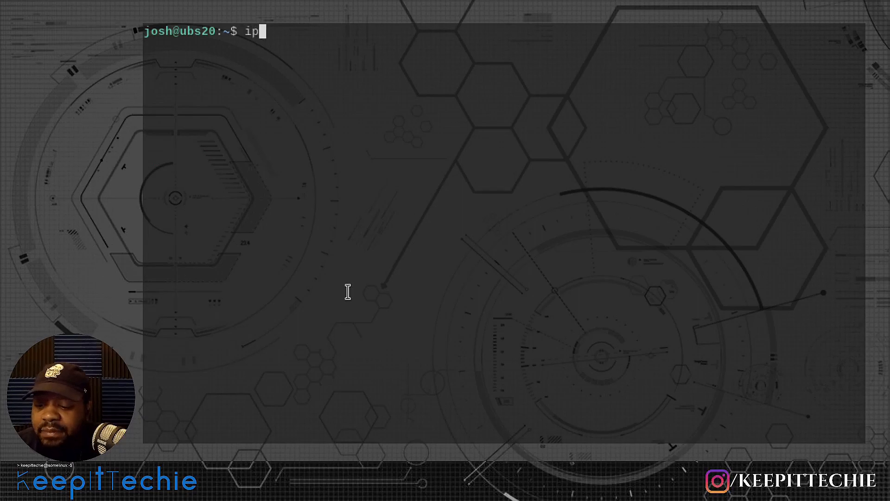
type("calc")
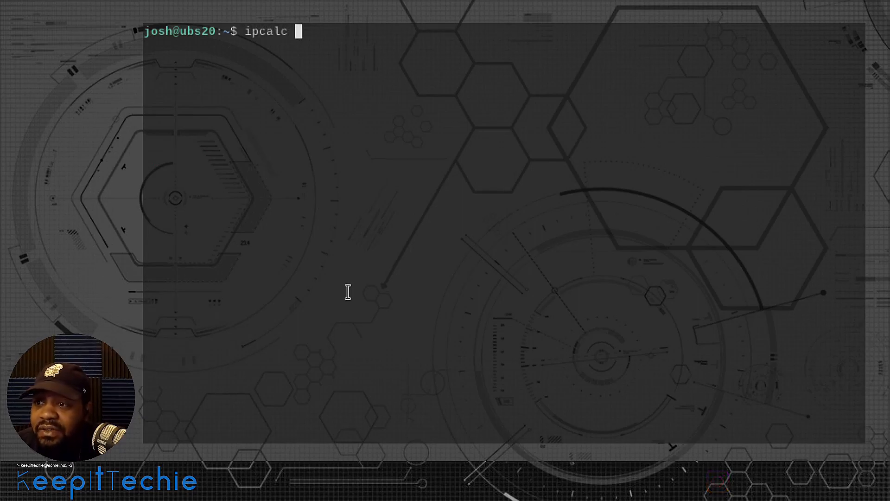
type("192.16")
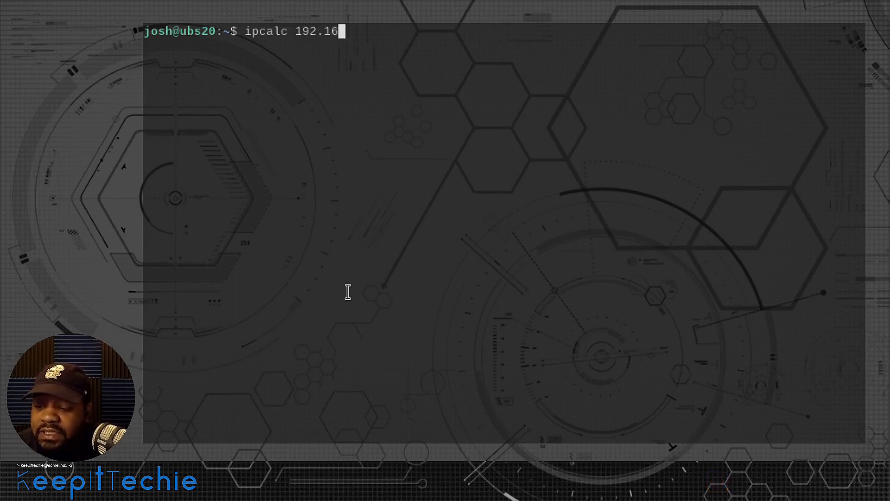
type("8.1")
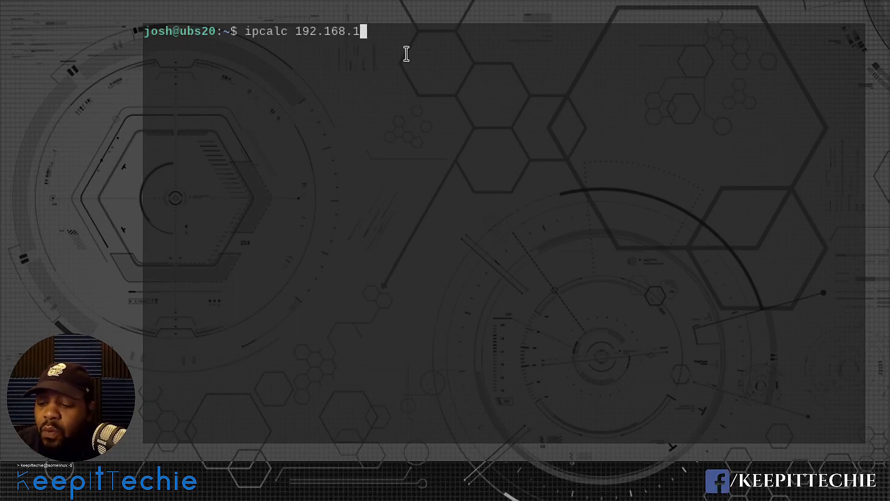
type("0")
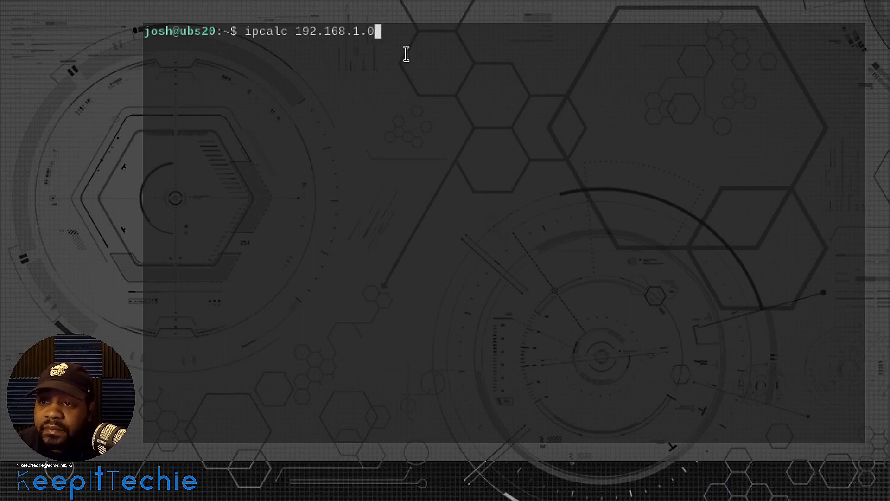
key("Return")
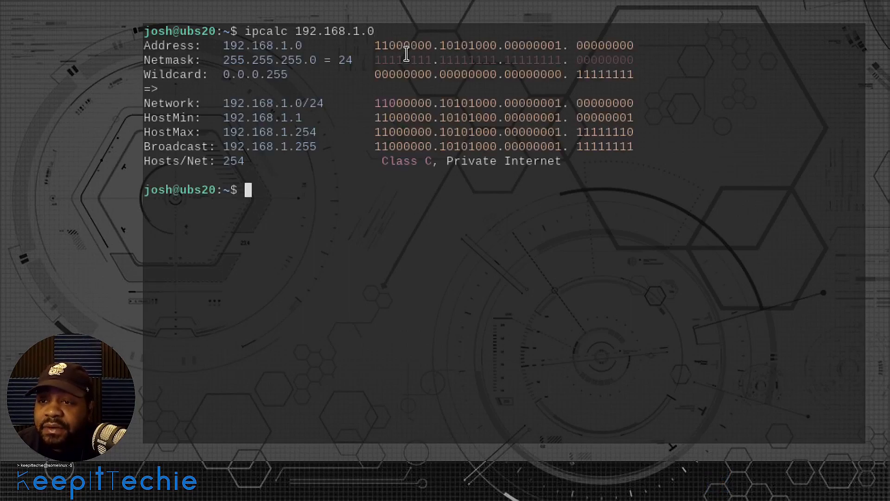
mouse_move(494, 30)
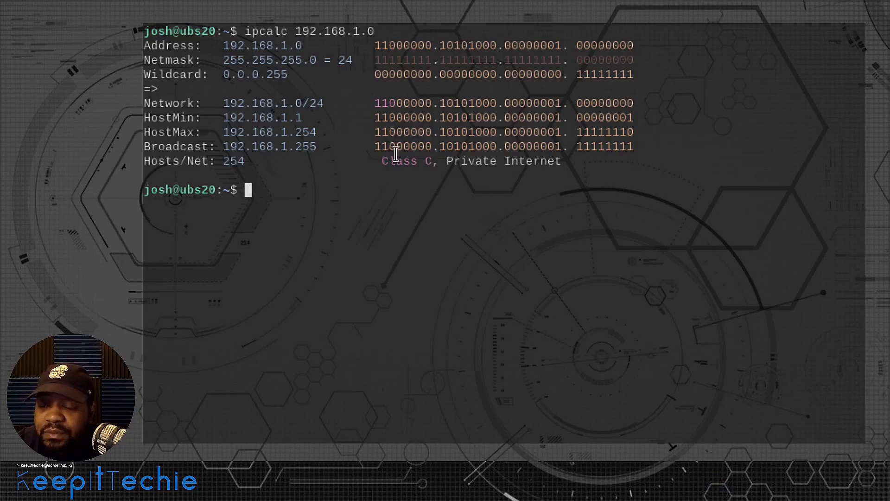
mouse_move(579, 169)
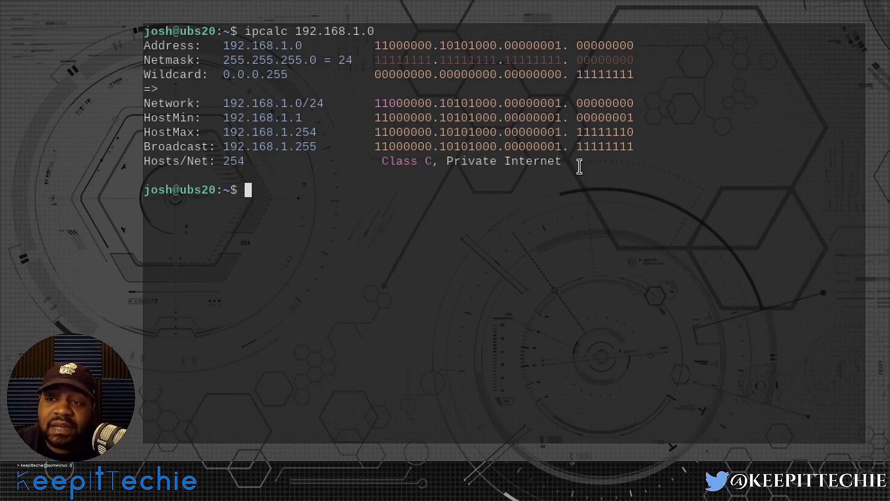
mouse_move(201, 34)
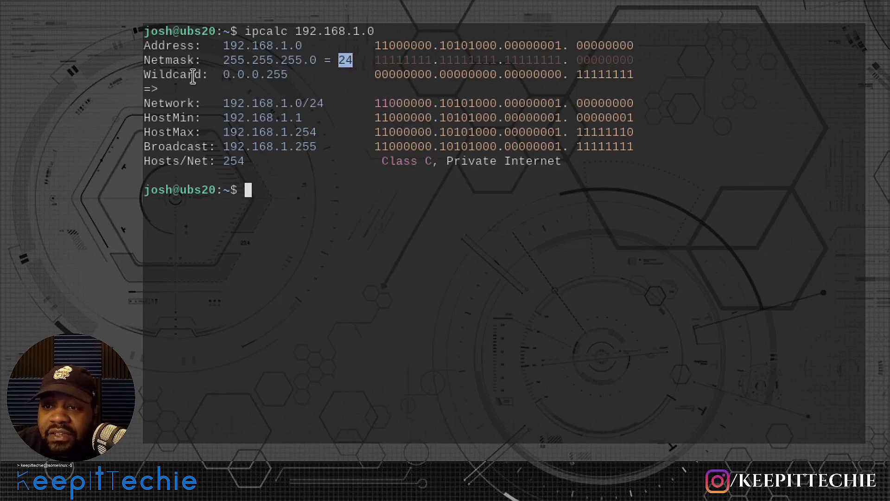
mouse_move(171, 103)
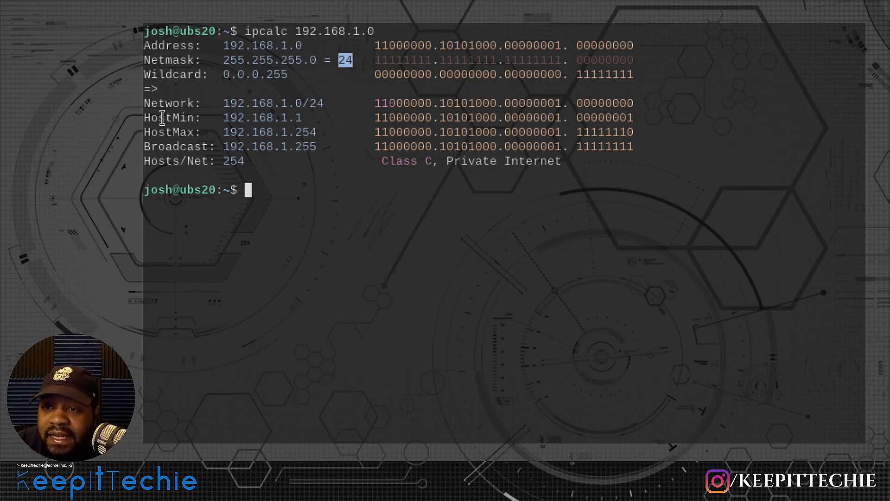
mouse_move(295, 121)
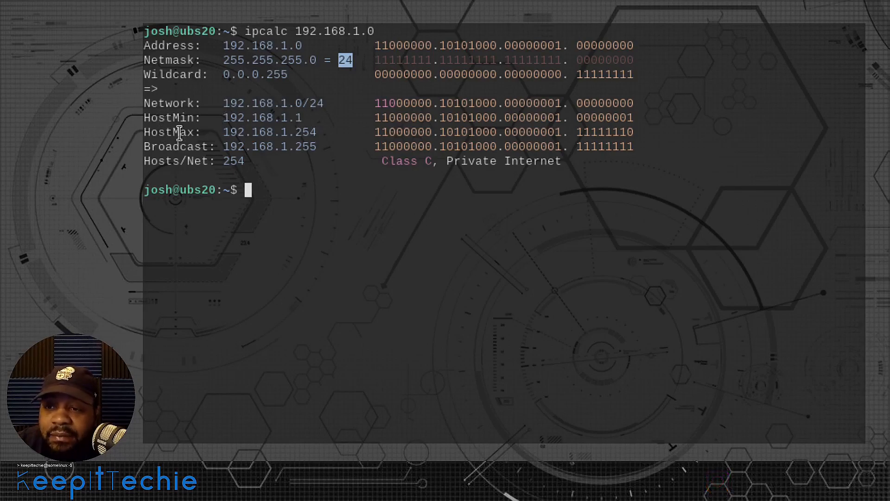
mouse_move(307, 147)
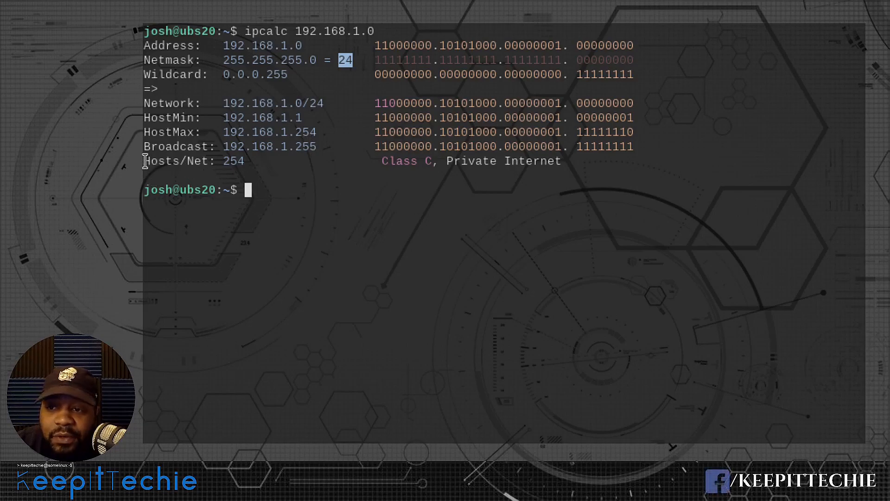
mouse_move(214, 171)
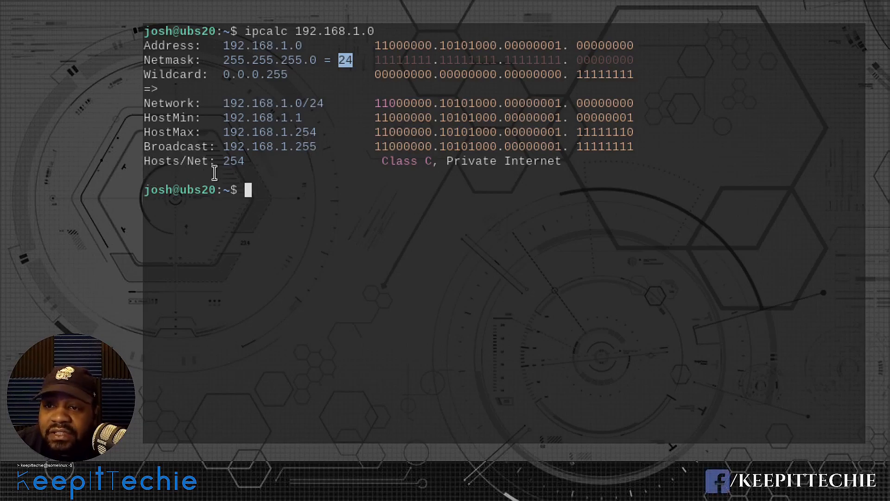
mouse_move(375, 163)
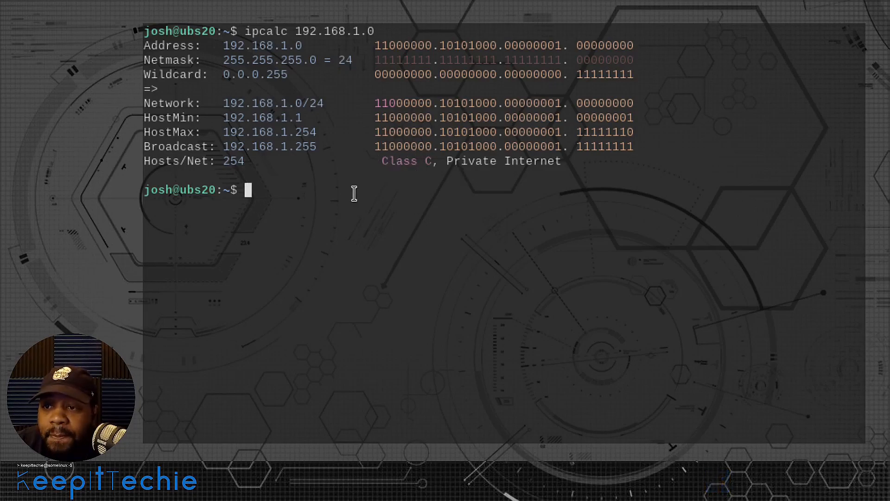
mouse_move(366, 30)
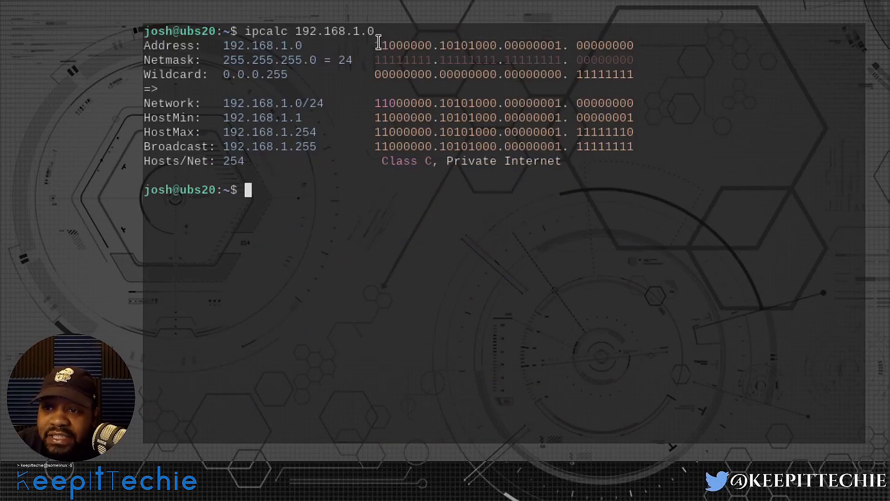
mouse_move(341, 201)
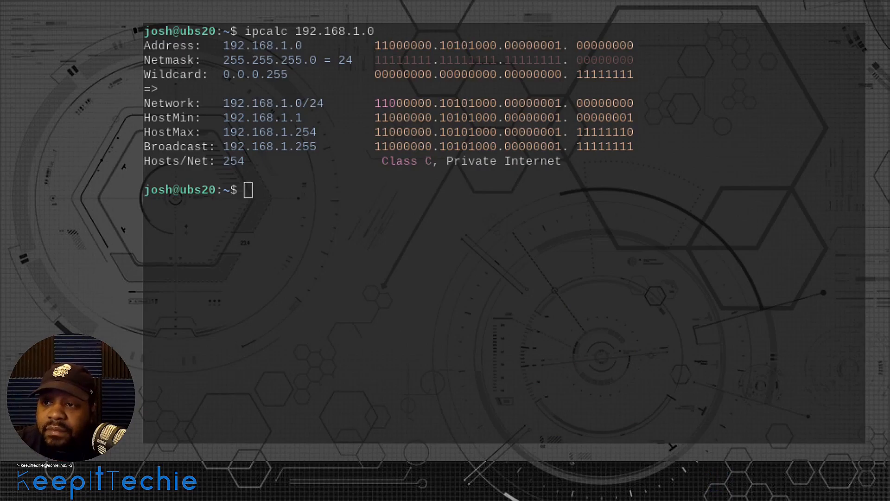
mouse_move(365, 188)
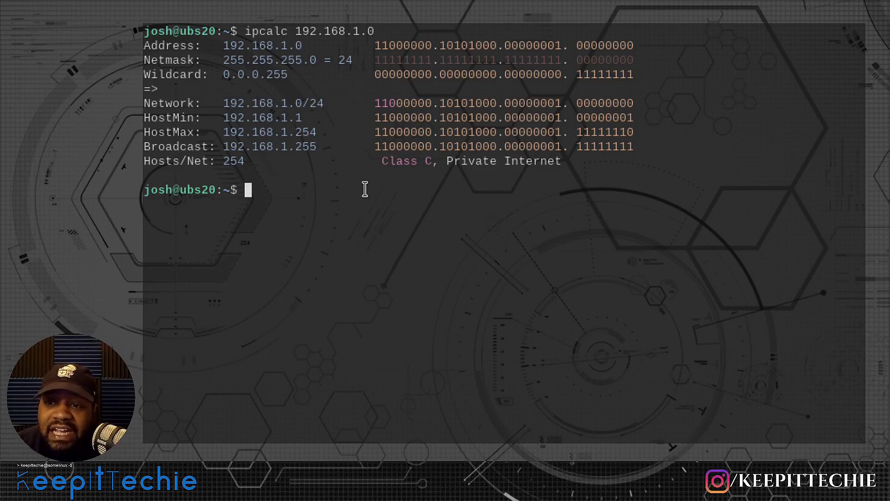
Step: Rerun ipcalc on 192.168.1.0 with -b to suppress the binary columns
type("ipcalc 192.168.1.0")
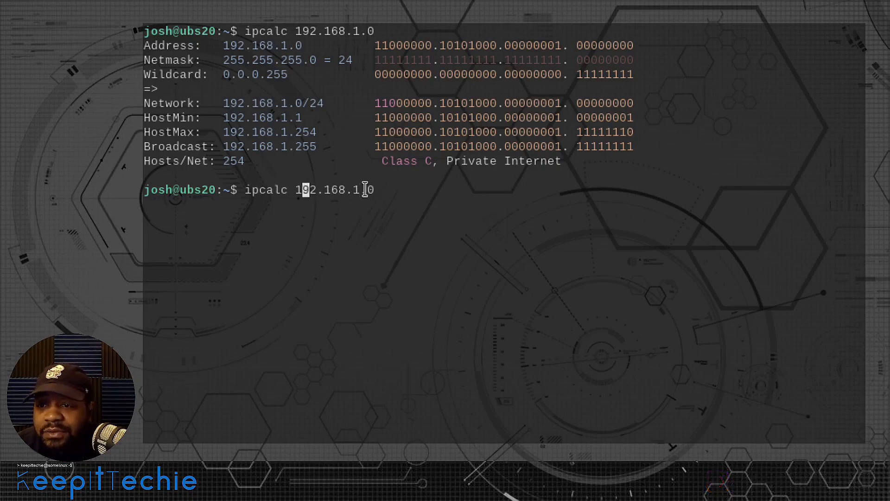
type("-b")
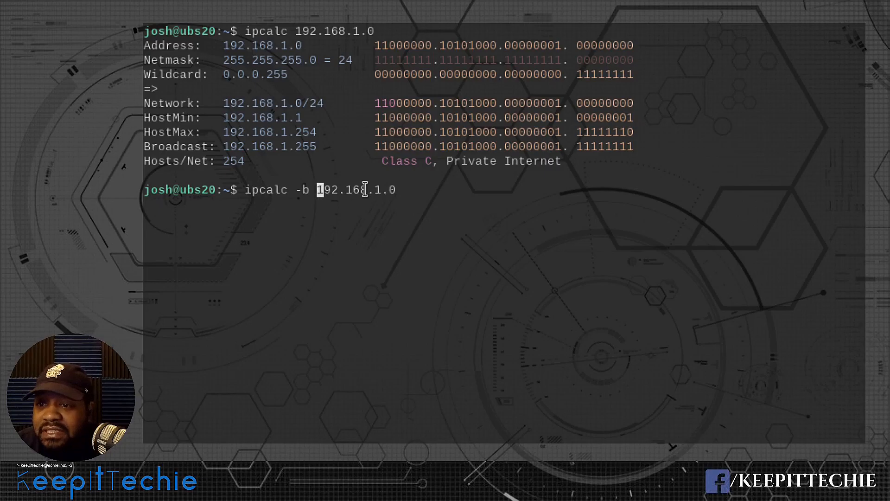
key("Return")
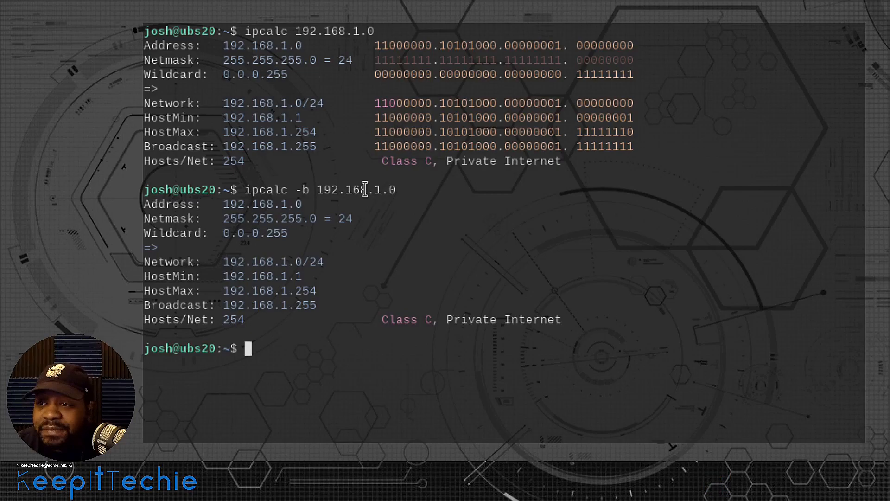
mouse_move(307, 350)
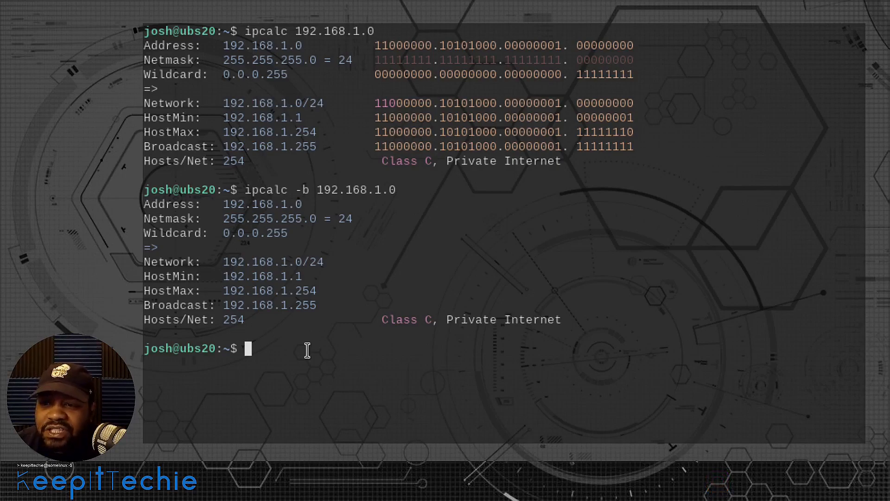
Step: Run ipcalc -b 192.168.1.0/24 in CIDR form, giving netmask 255.255.255.0 and 254 hosts
type("ipcalc -b 192.168.1.0")
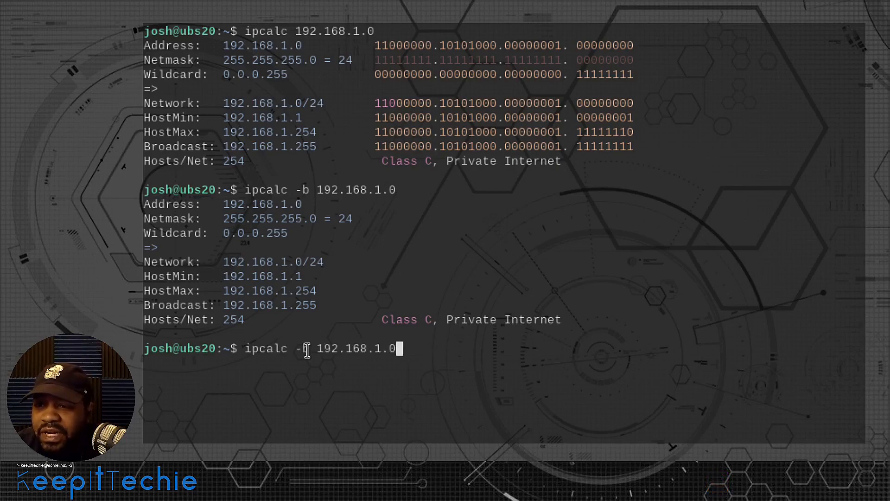
type("/")
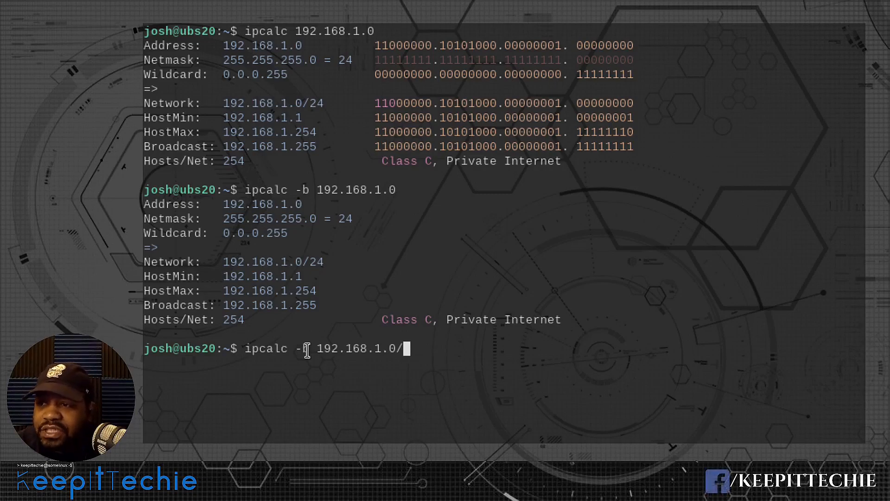
type("24")
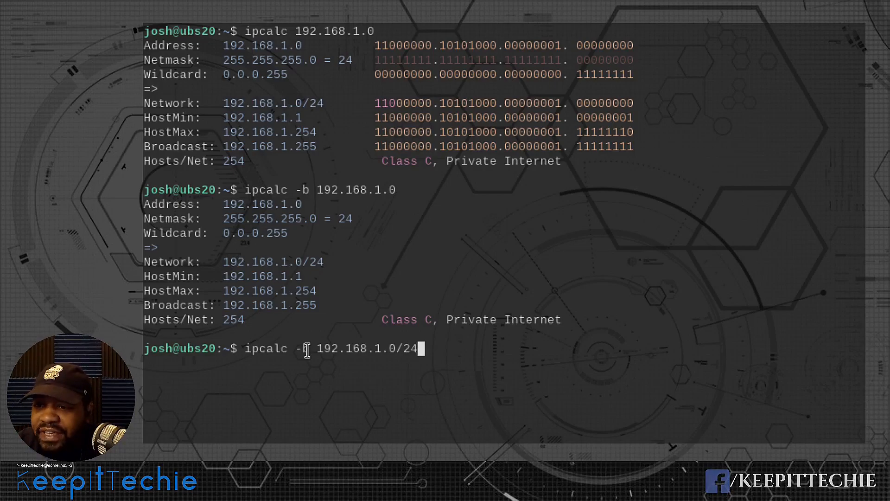
key("Return")
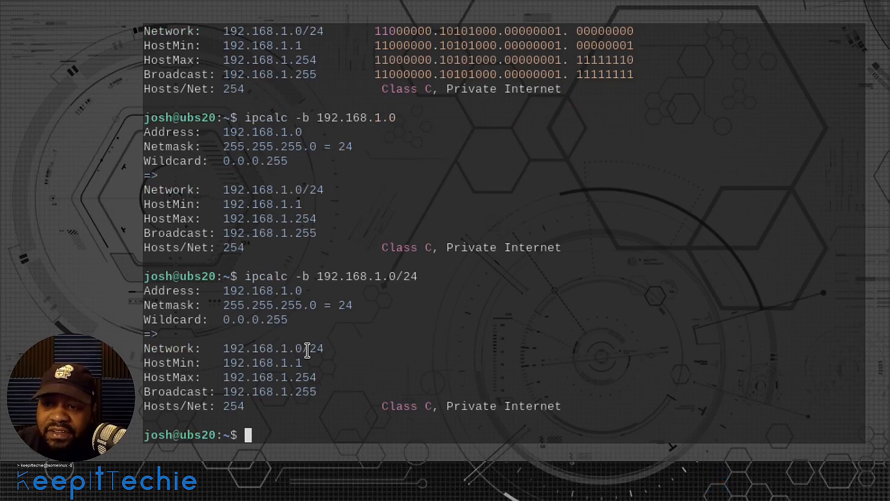
mouse_move(223, 305)
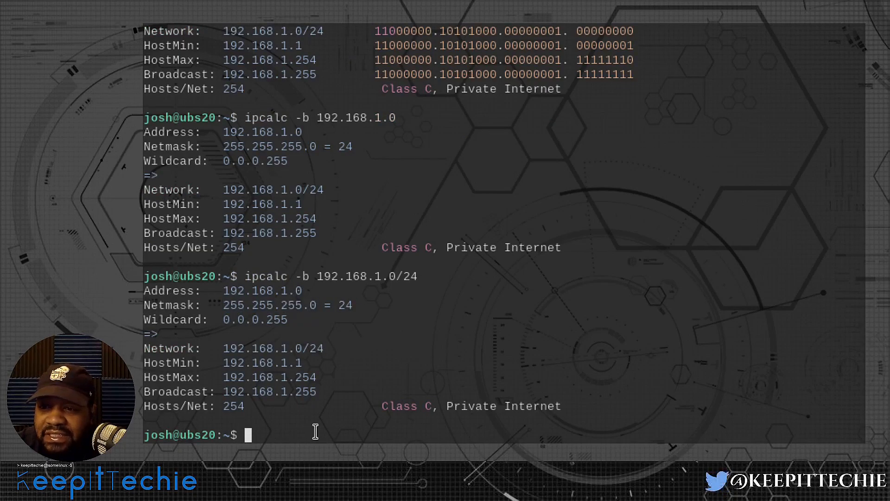
mouse_move(398, 329)
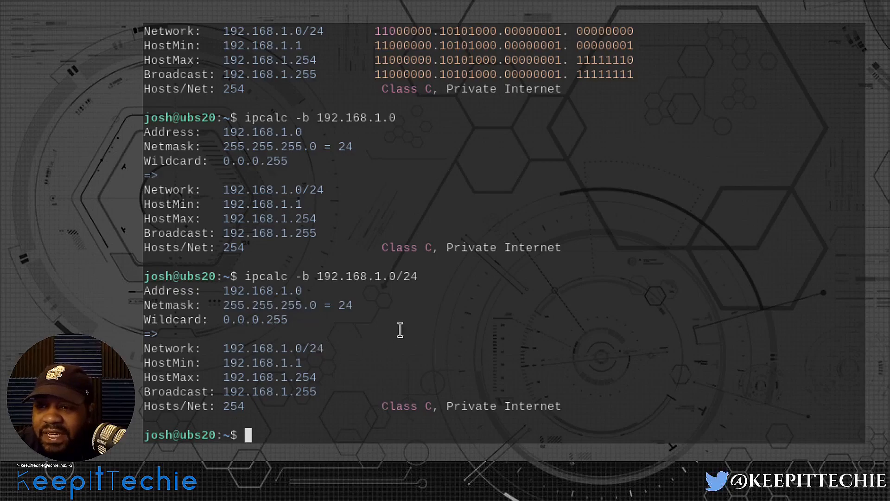
mouse_move(419, 276)
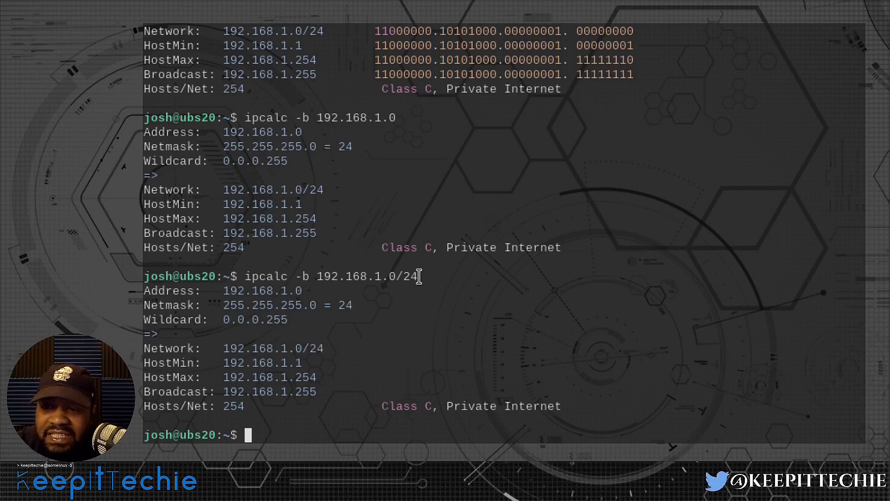
scroll("up", 3)
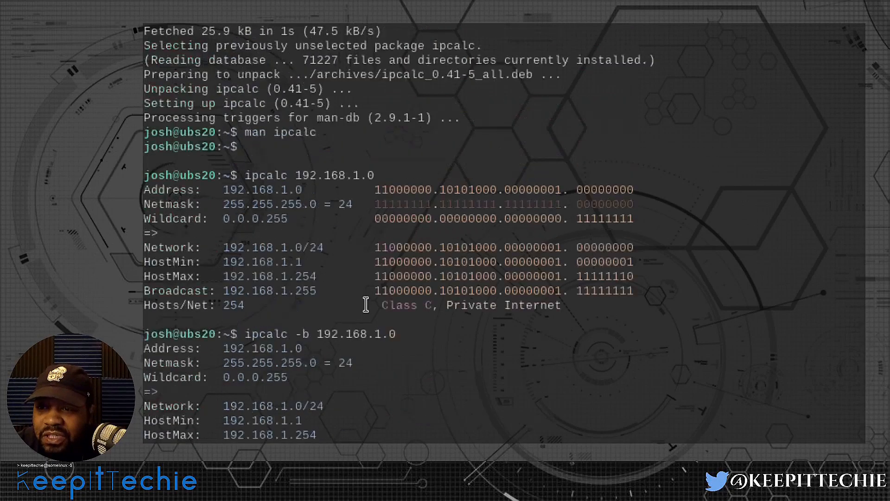
scroll("up", 3)
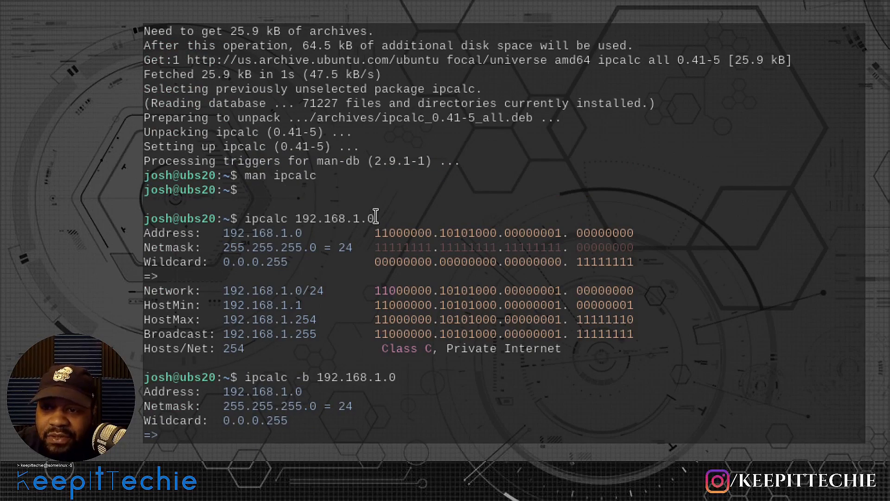
mouse_move(247, 246)
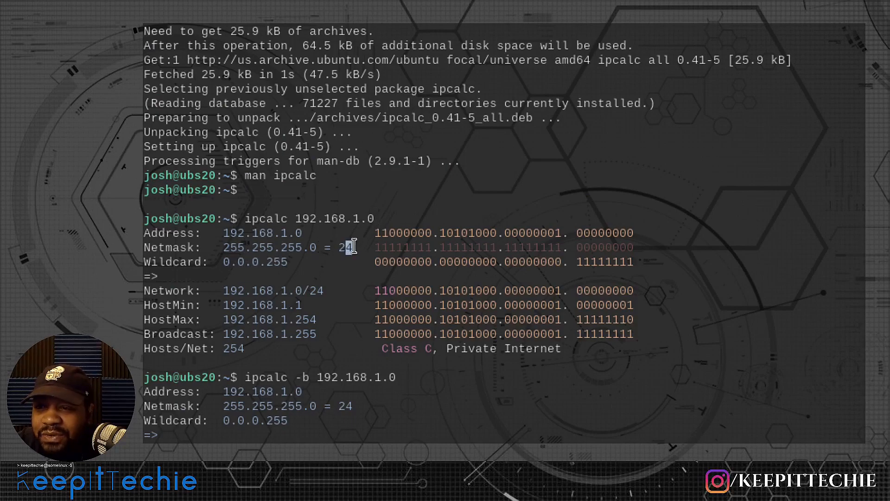
key("Return")
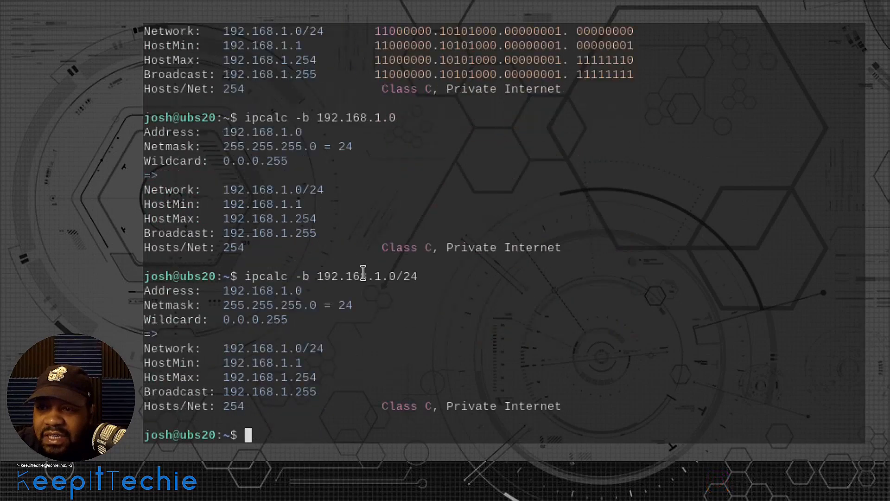
mouse_move(328, 426)
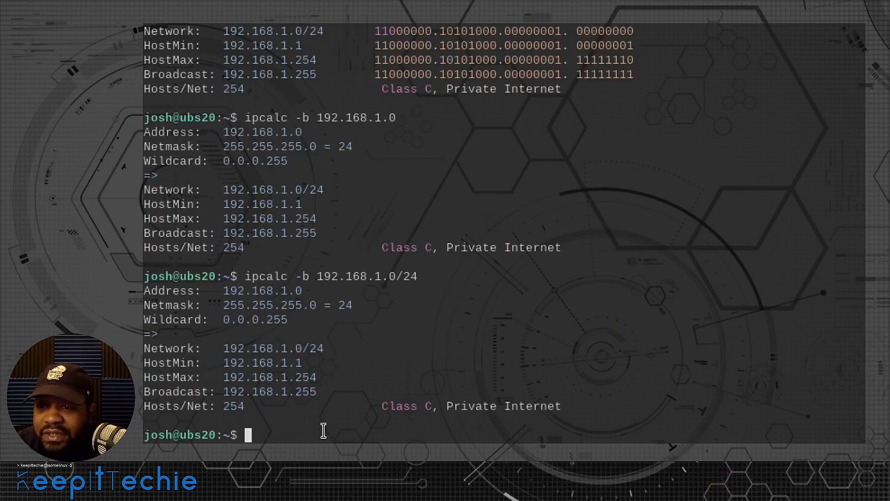
Step: Run ipcalc -b 192.168.1.0/27, giving netmask 255.255.255.224, hosts .1–.30, 30 hosts
type("ipcalc -b 192.168.1.0/24")
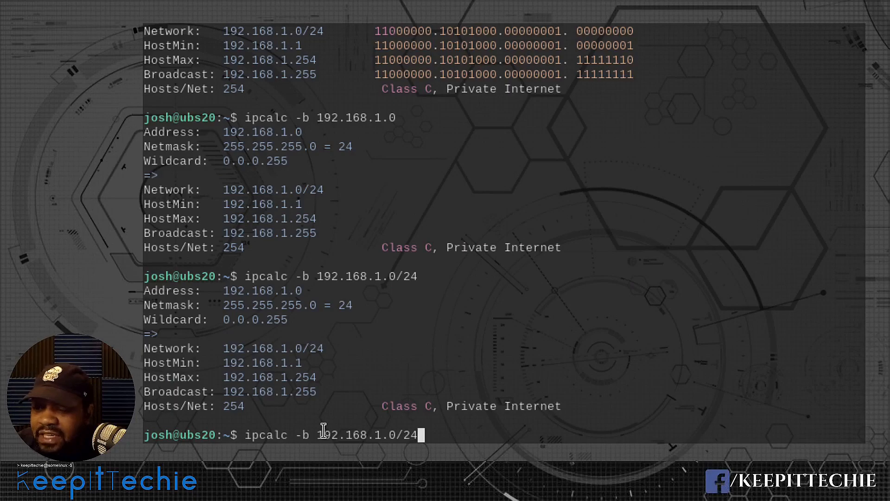
type("7")
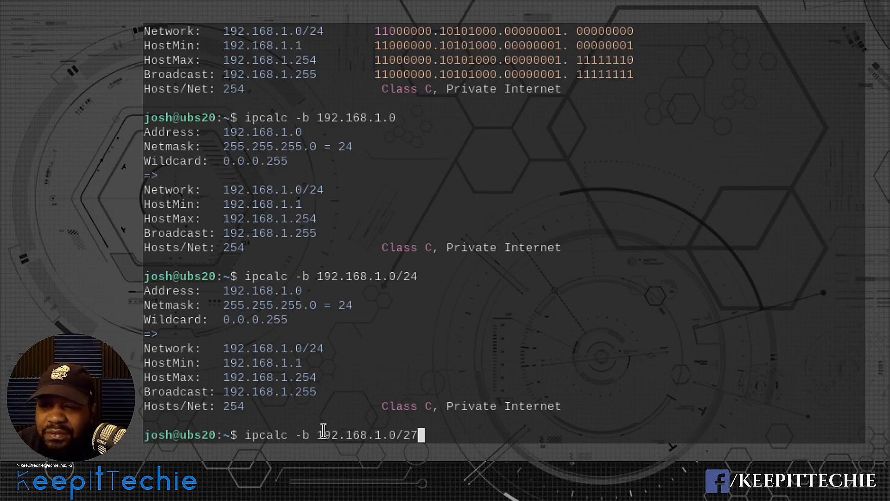
key("Return")
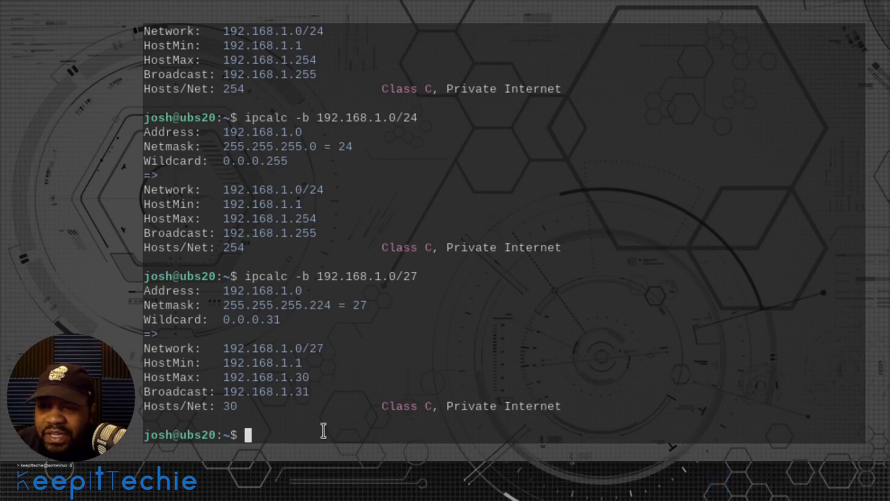
mouse_move(248, 312)
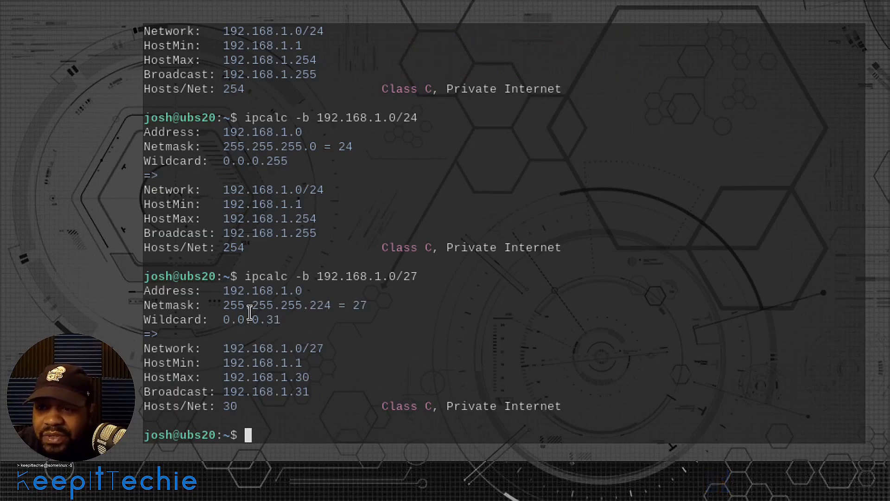
mouse_move(185, 297)
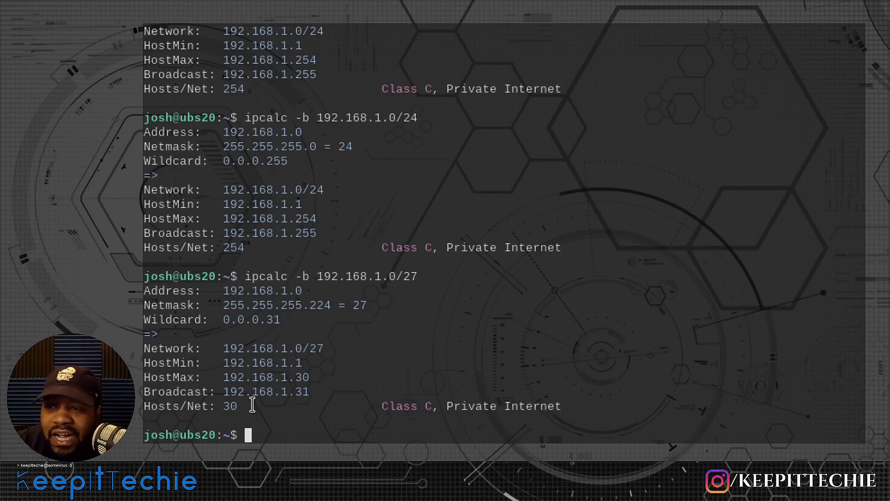
mouse_move(278, 430)
type("ipcalc -b 192.168.1.0")
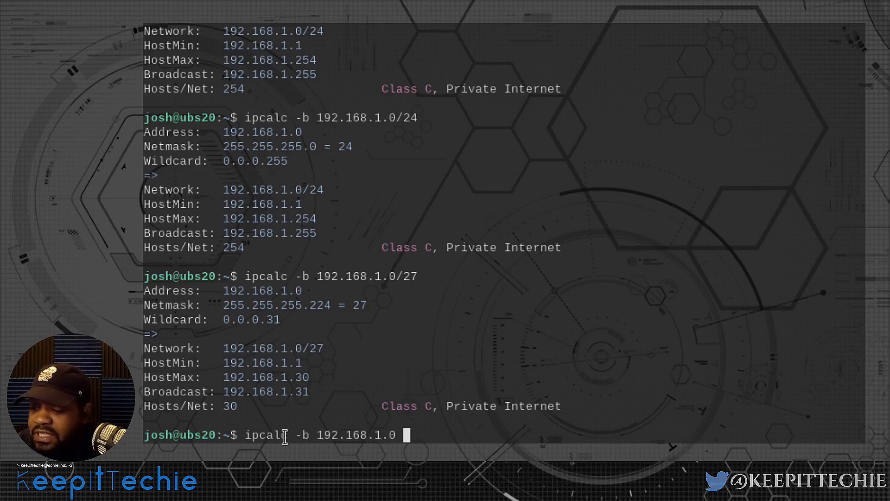
Step: Run ipcalc -b 192.168.1.0 -s 10, yielding a /28 subnet with 14 hosts, and highlight its network address
type("-s")
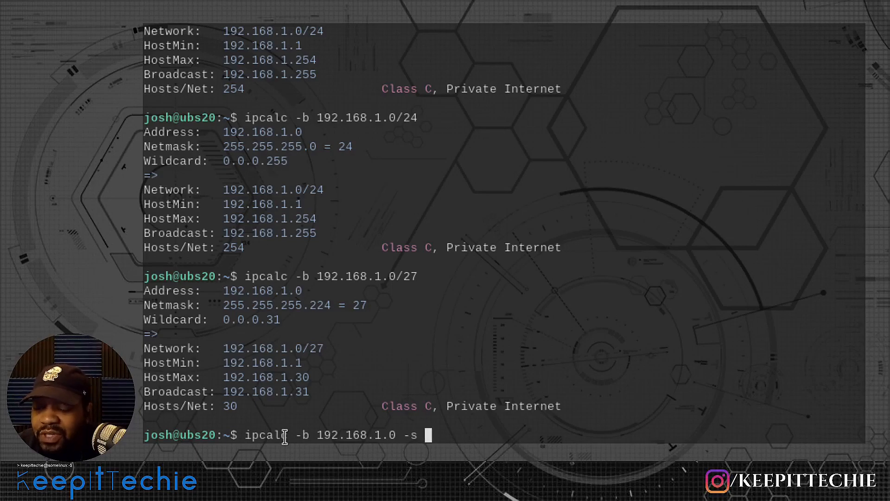
type("10")
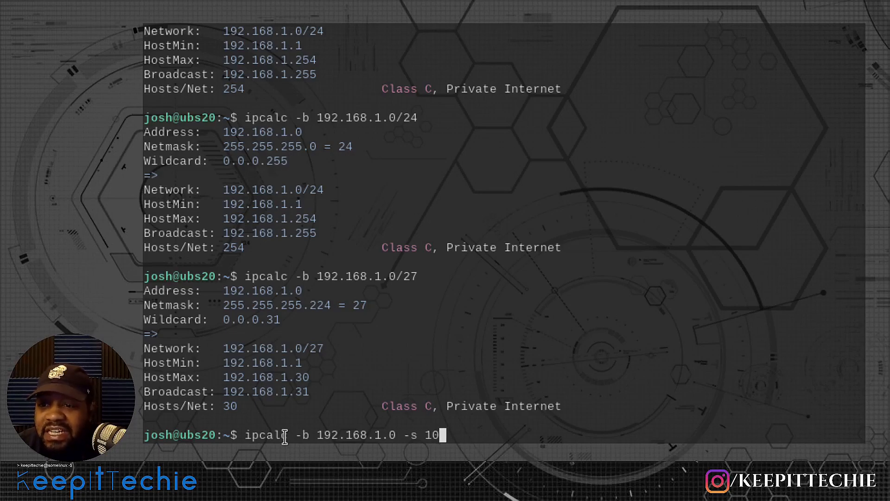
key("Return")
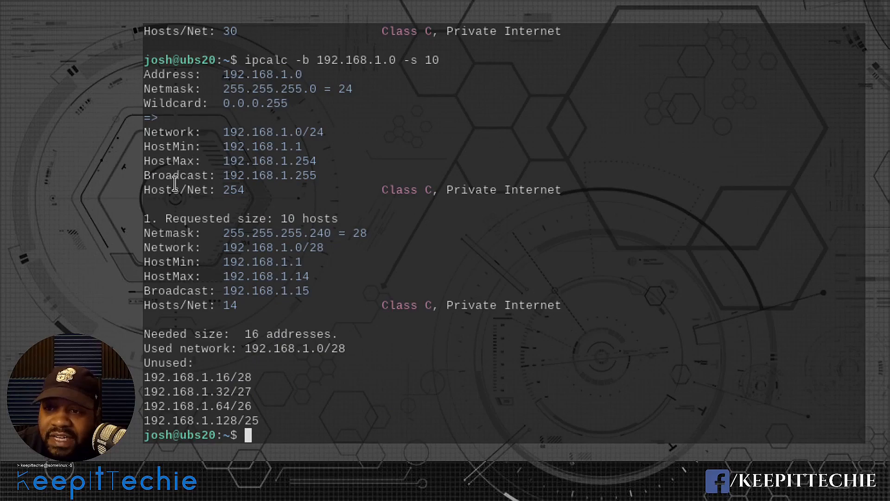
mouse_move(202, 223)
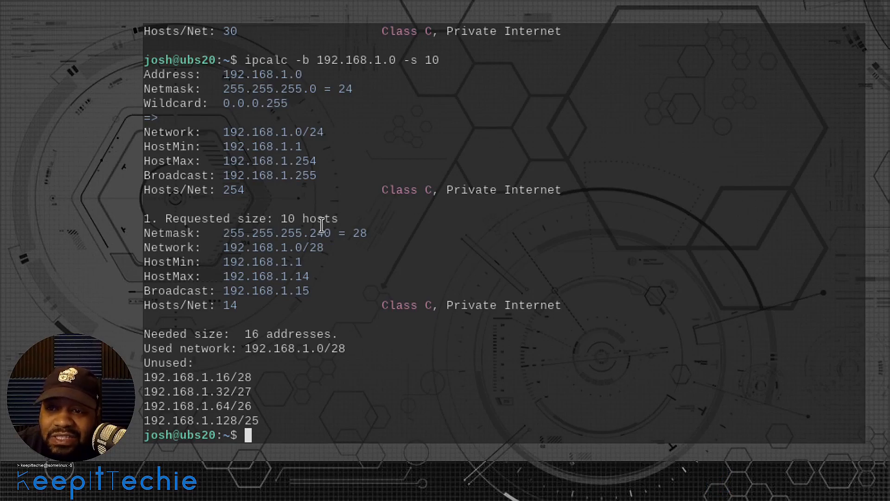
mouse_move(155, 251)
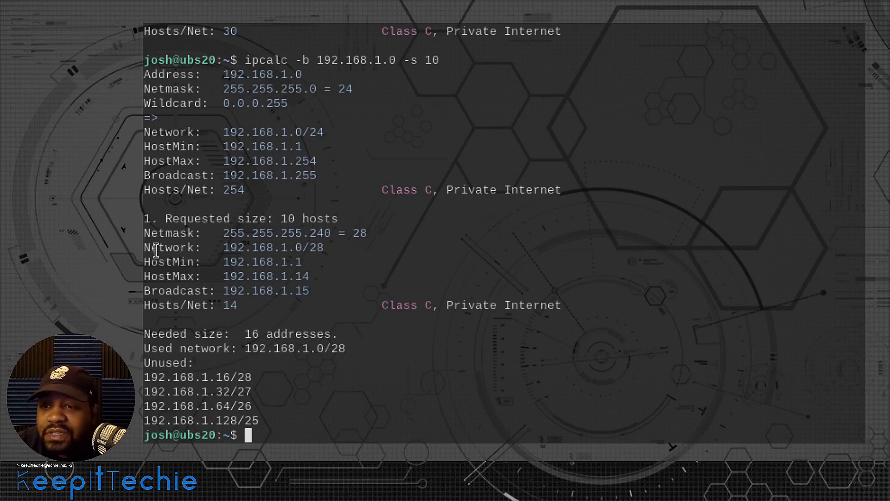
mouse_move(293, 237)
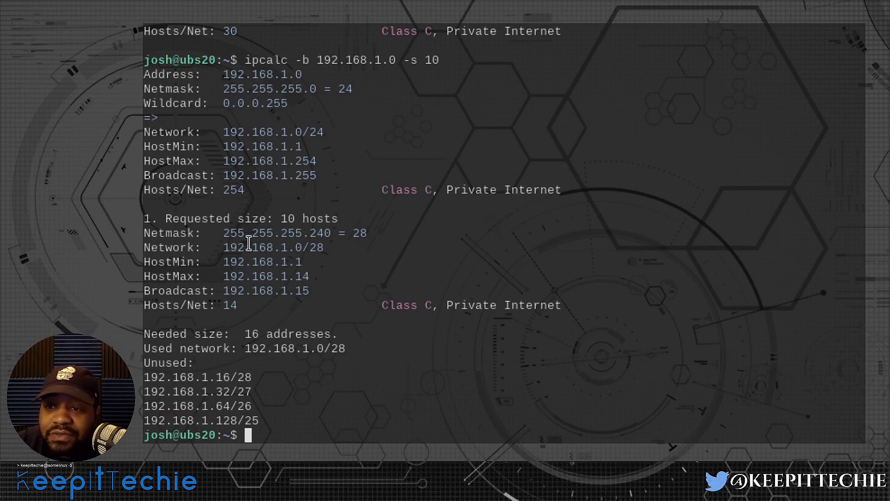
mouse_move(326, 237)
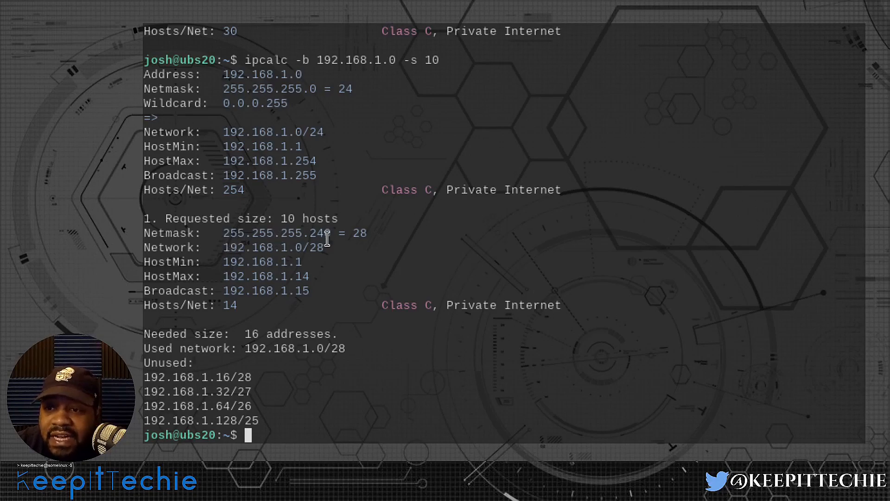
mouse_move(356, 239)
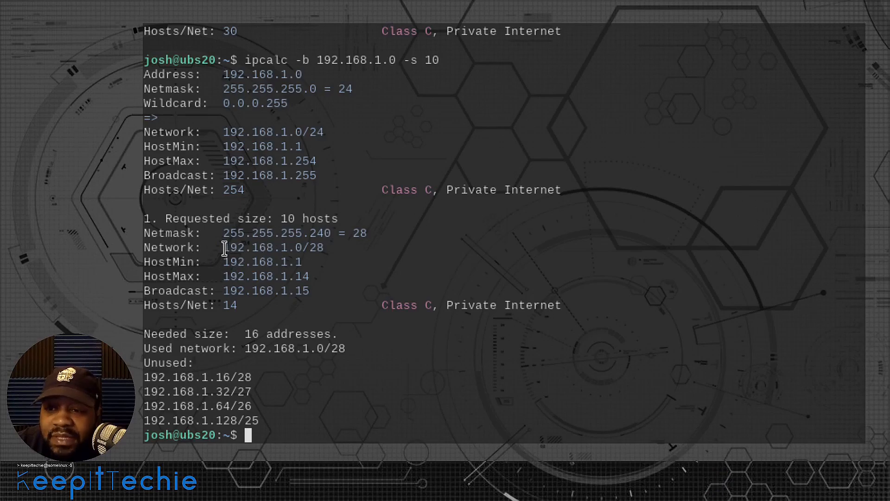
double_click(275, 247)
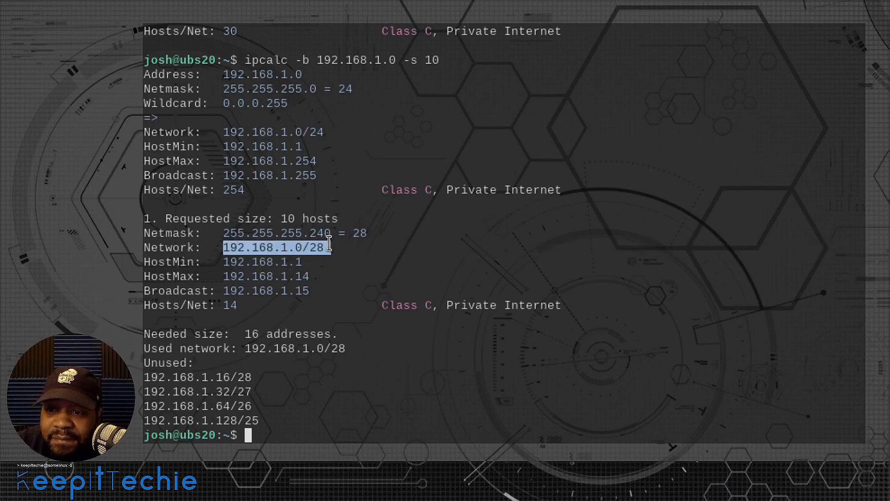
mouse_move(224, 261)
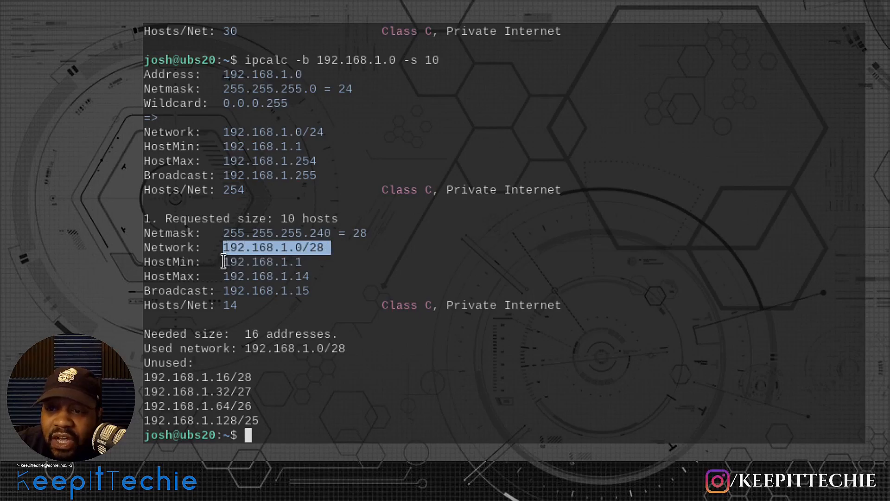
mouse_move(225, 281)
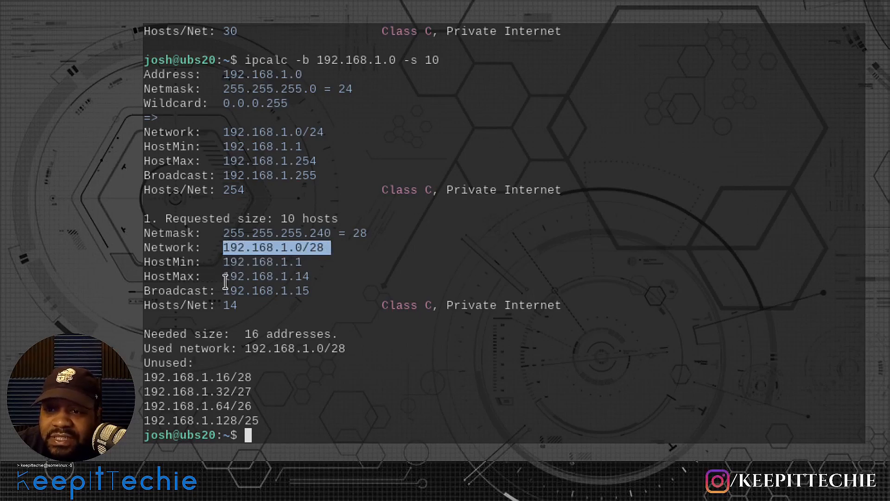
mouse_move(307, 291)
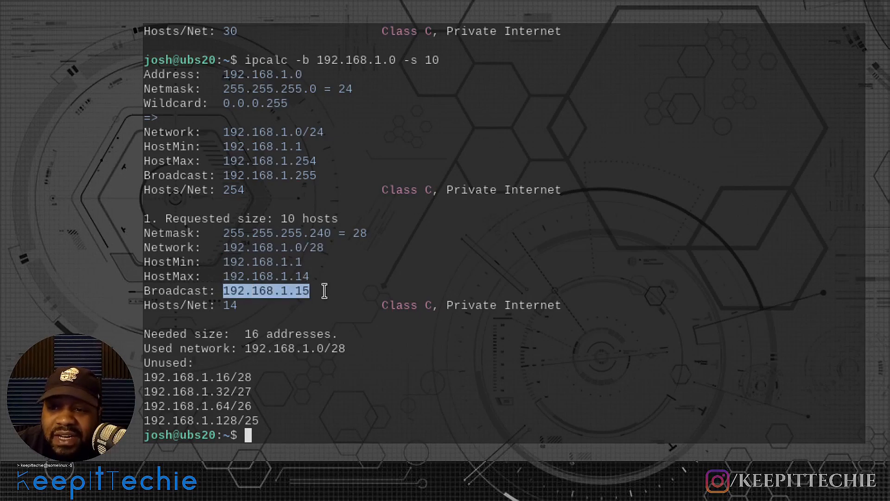
mouse_move(284, 378)
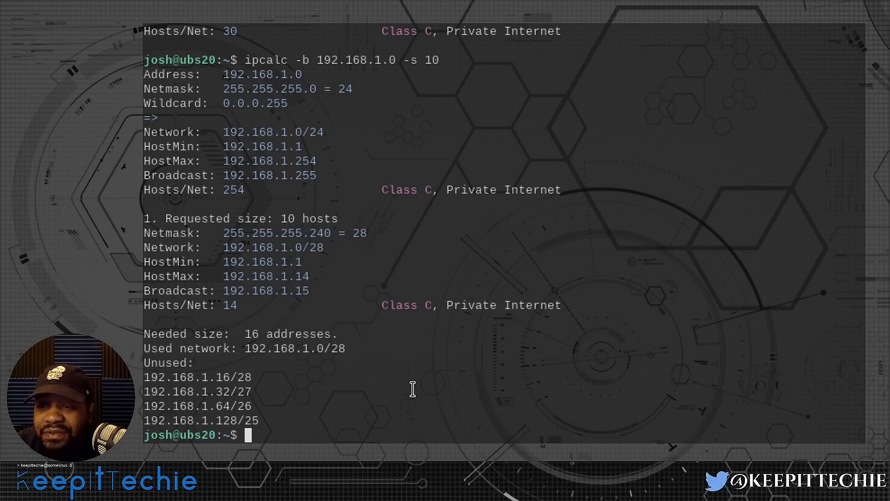
type("ipcalc -b 192.168.1.0 -s 10")
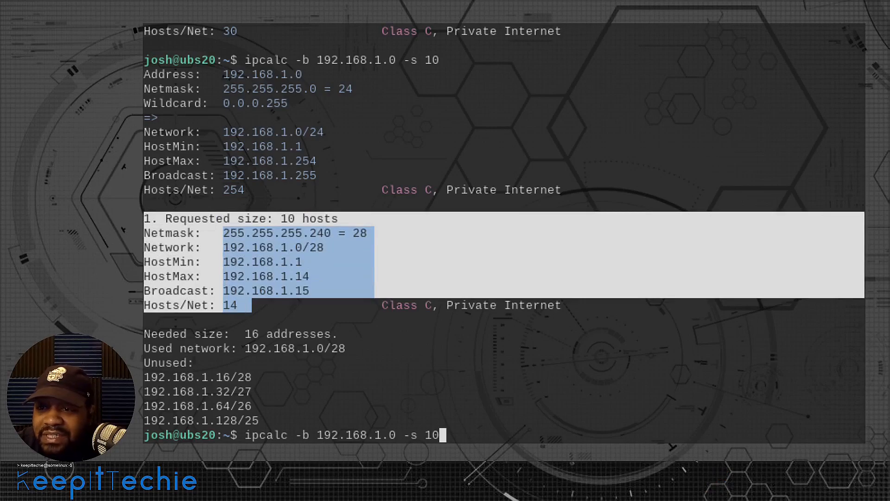
Step: Run ipcalc -b 192.168.1.0 -s 5 10 20, splitting it into /29, /28 and /27 subnets needing 56 addresses
left_click(470, 434)
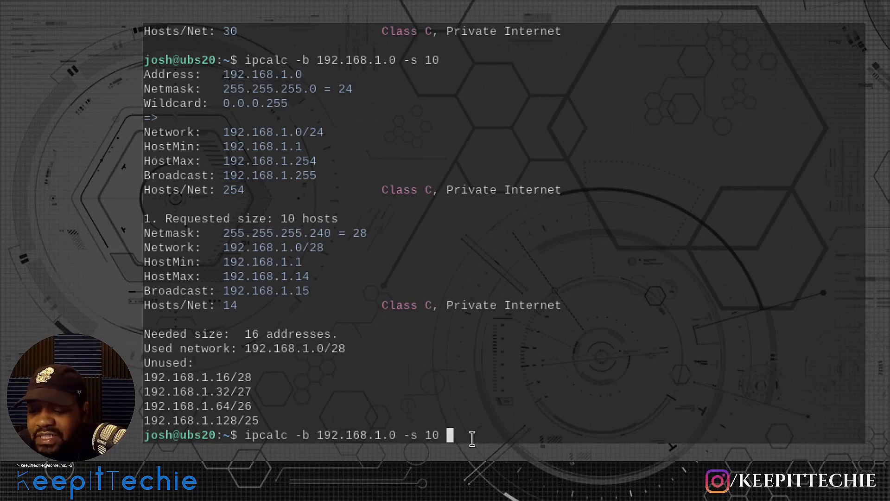
type("20")
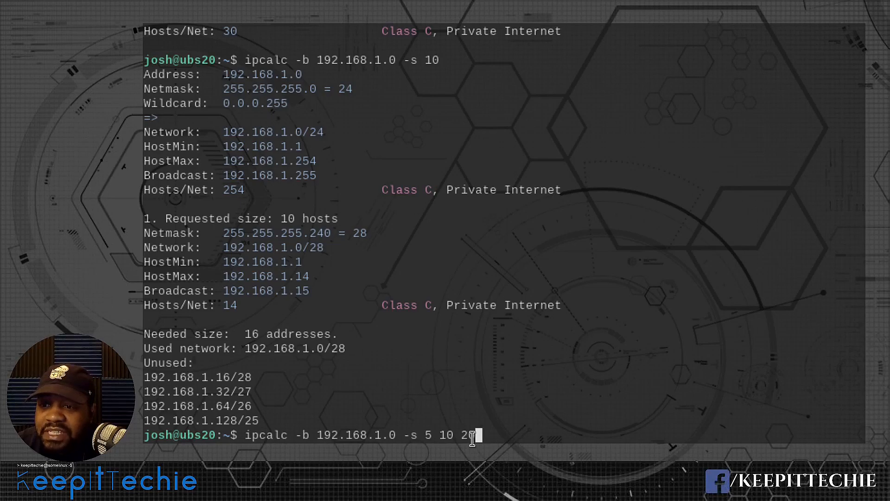
key("Return")
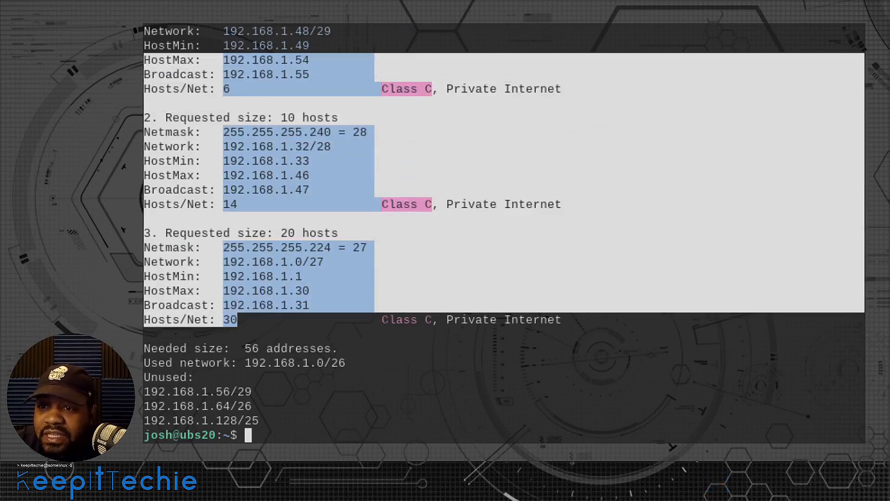
scroll("up", 3)
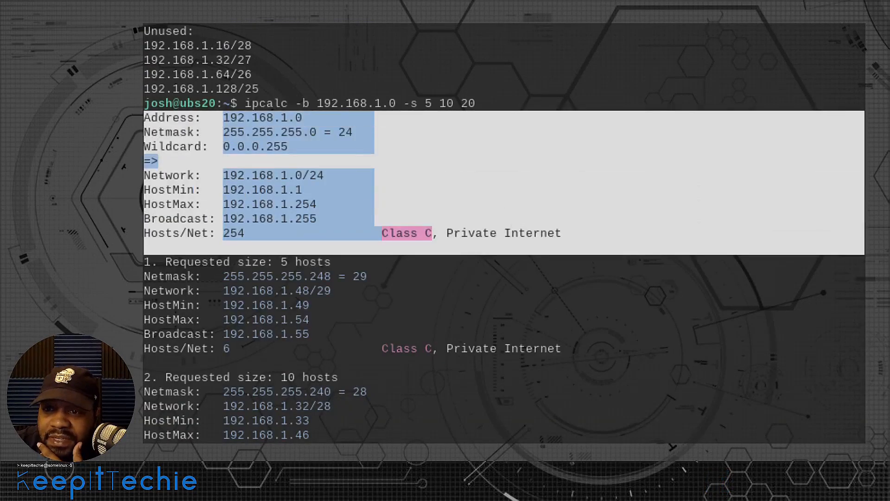
scroll("down", 3)
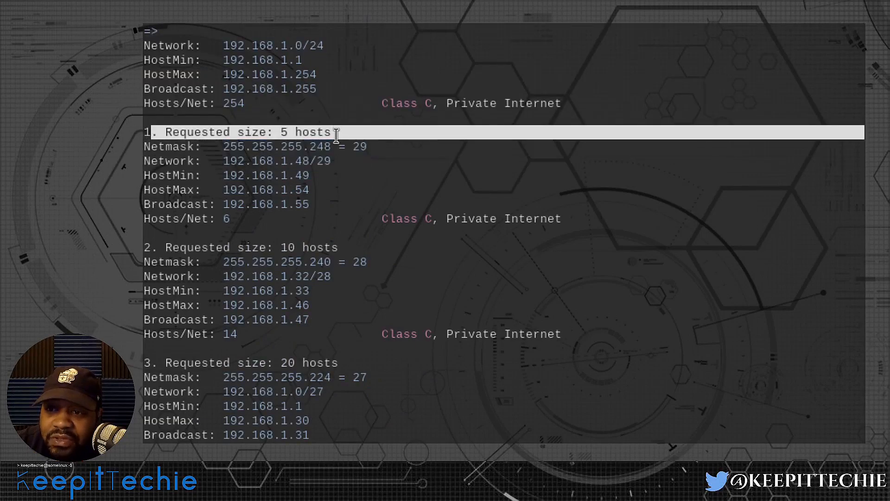
mouse_move(294, 206)
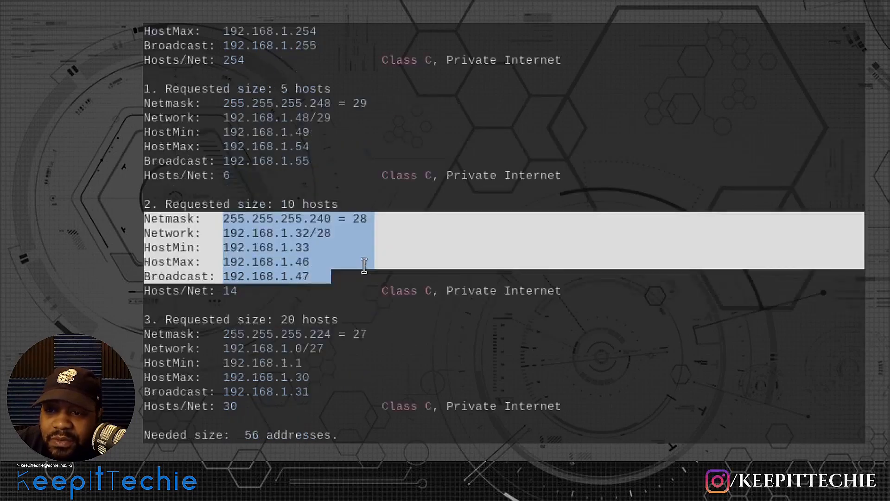
scroll("down", 3)
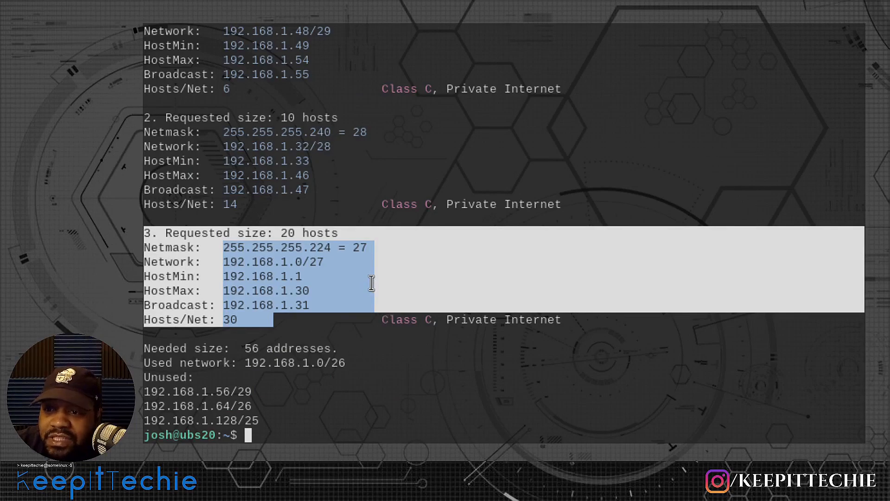
left_click(335, 428)
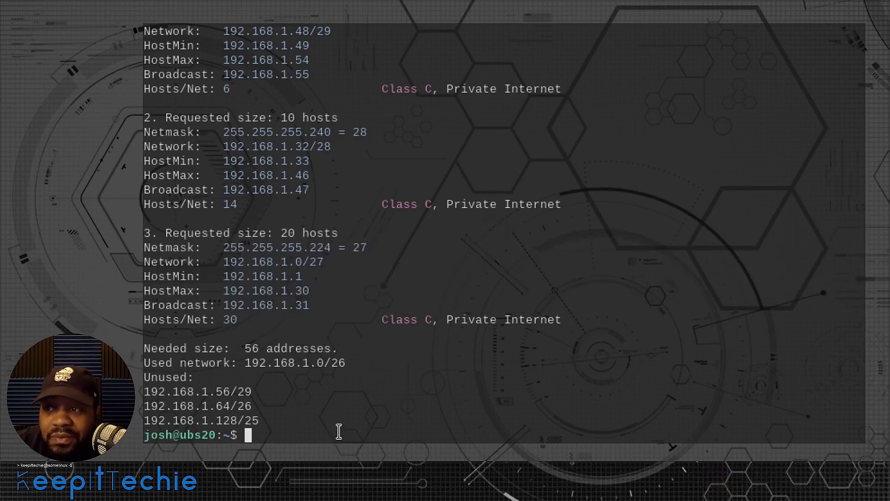
mouse_move(400, 416)
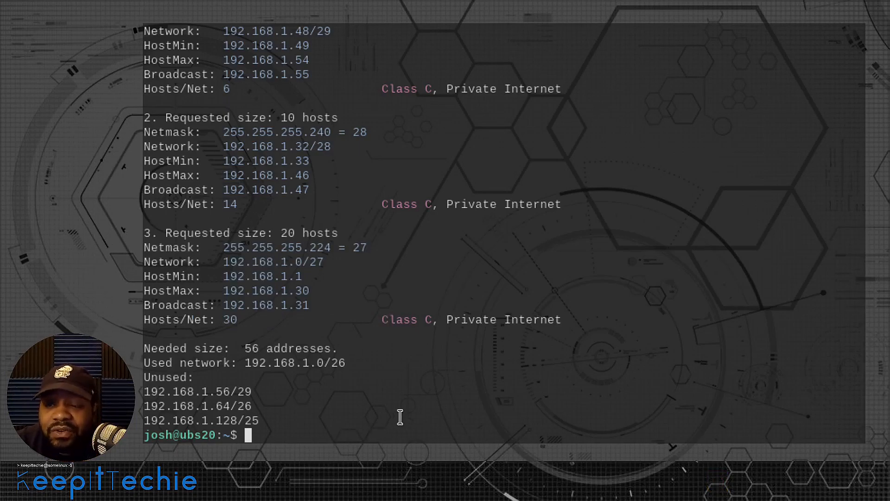
mouse_move(359, 423)
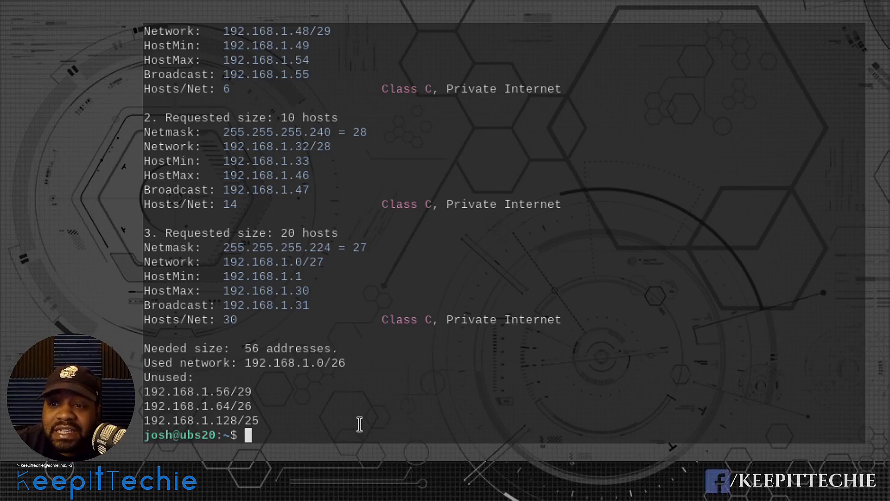